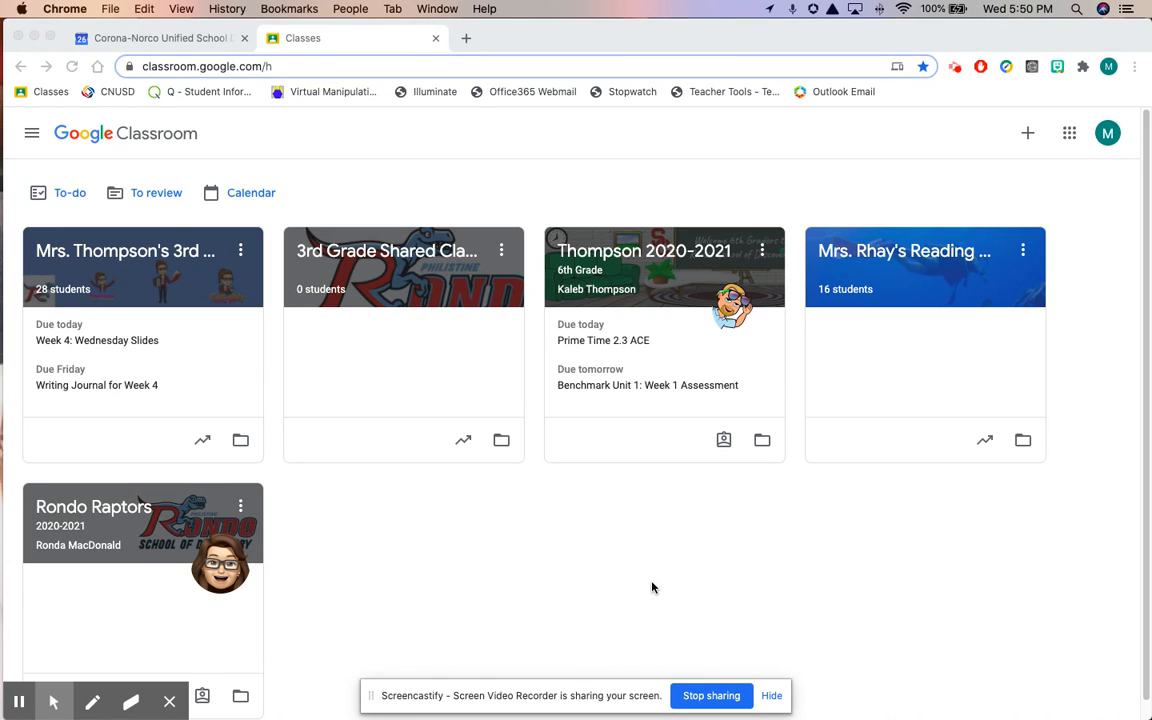
mouse_move(656, 582)
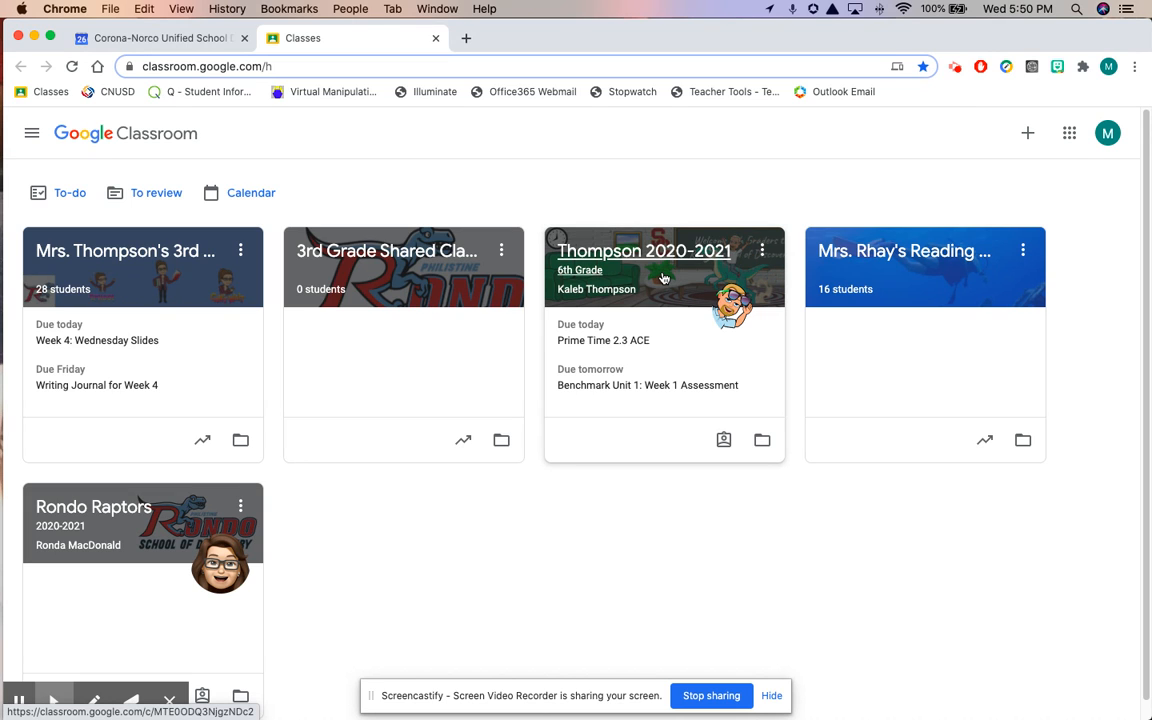
Enter the 6th Grade class and go to its Classwork page.
click(644, 250)
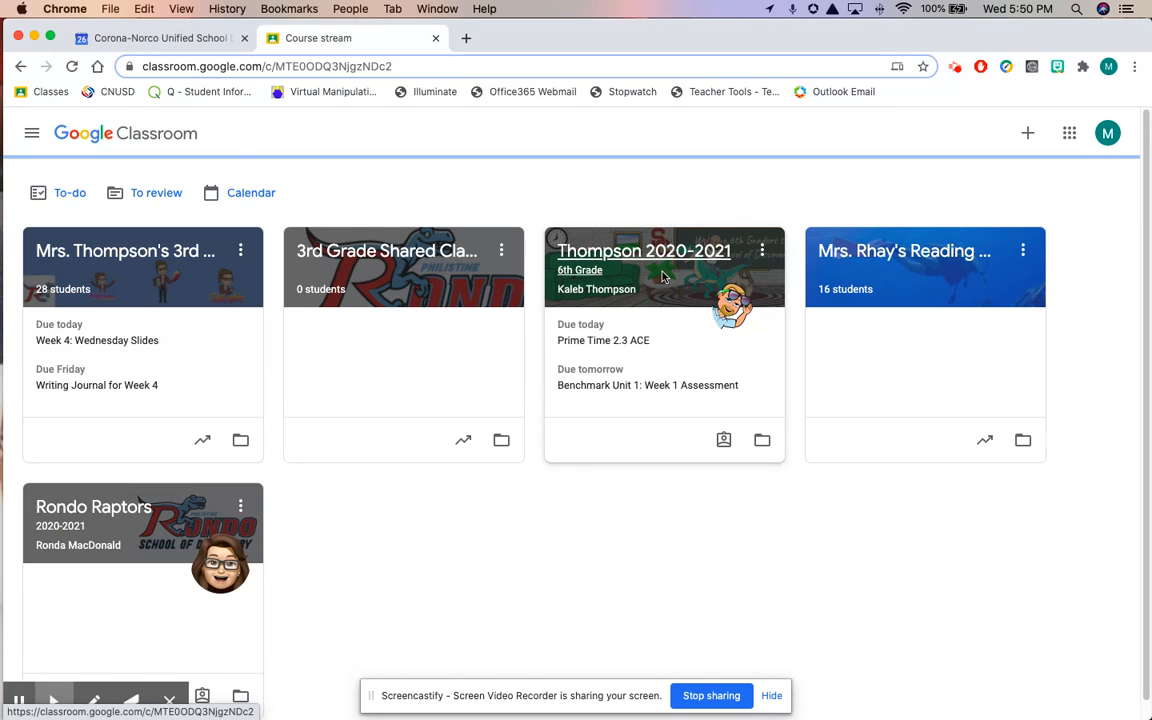
click(644, 250)
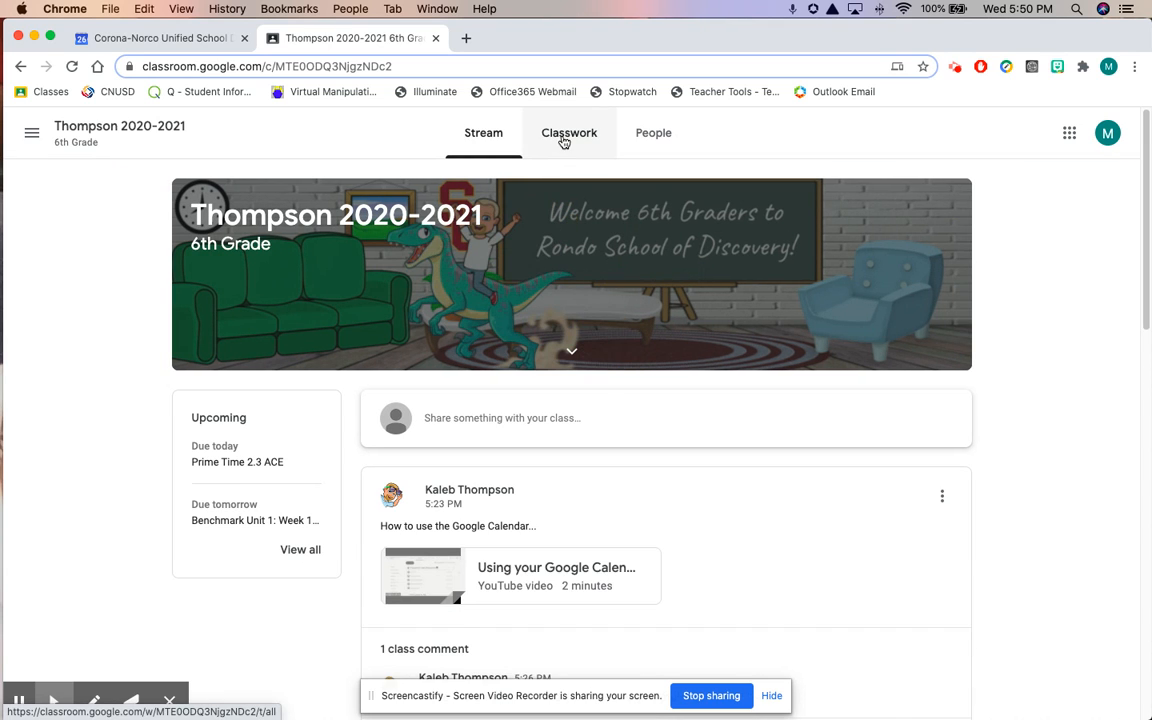
click(568, 132)
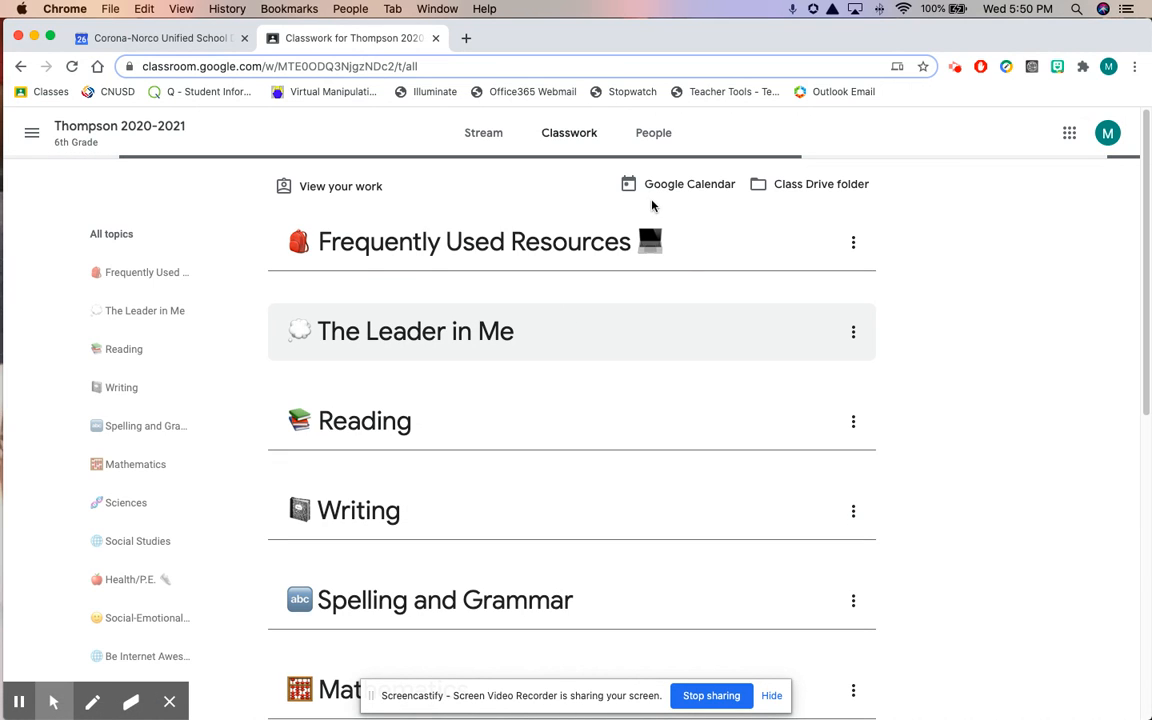
Open the Thompson 2020-2021 class Google Calendar in schedule view.
click(472, 240)
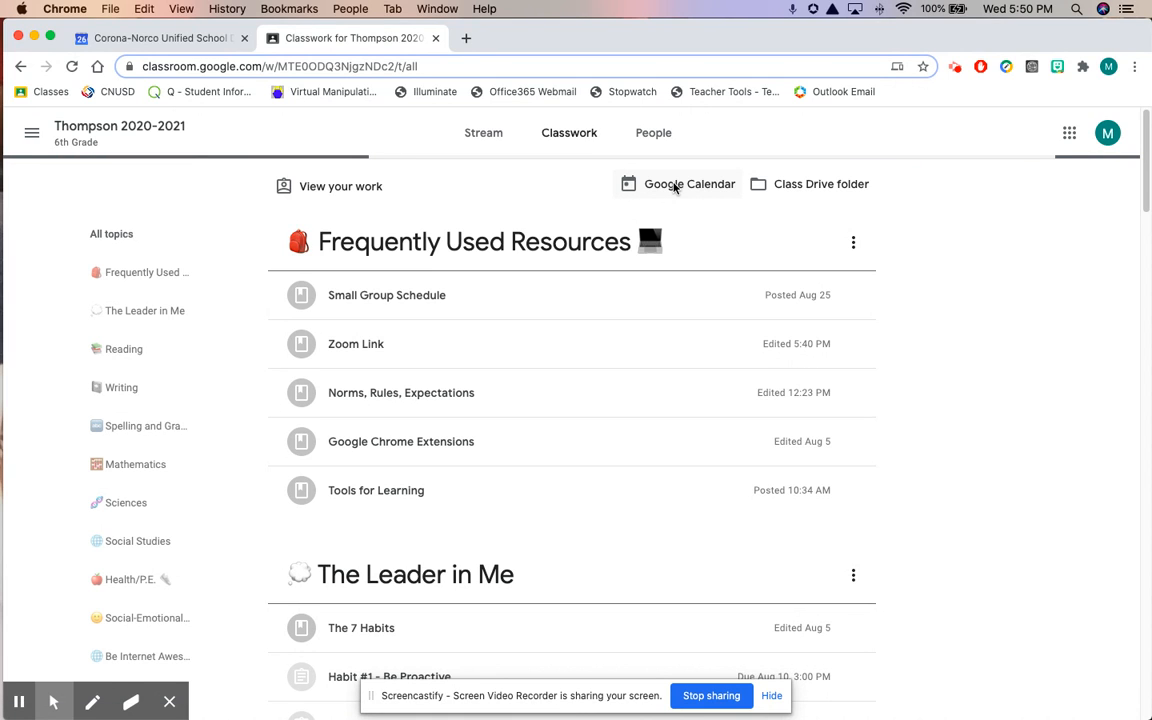
click(688, 184)
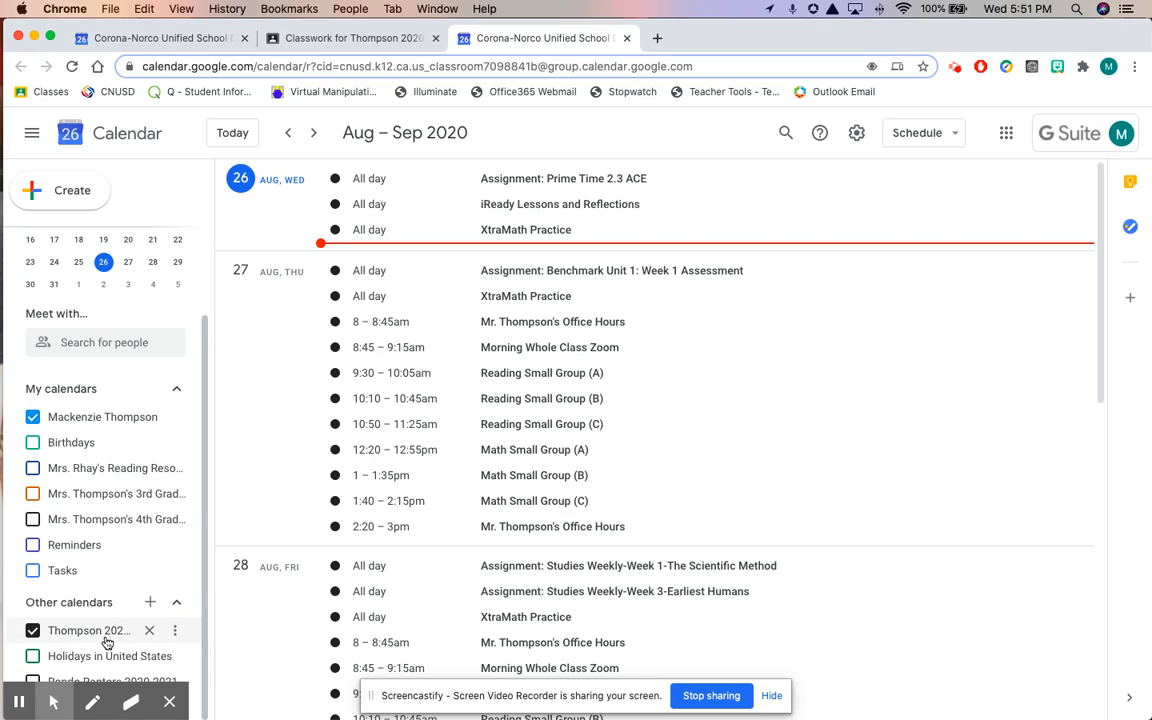
mouse_move(112, 640)
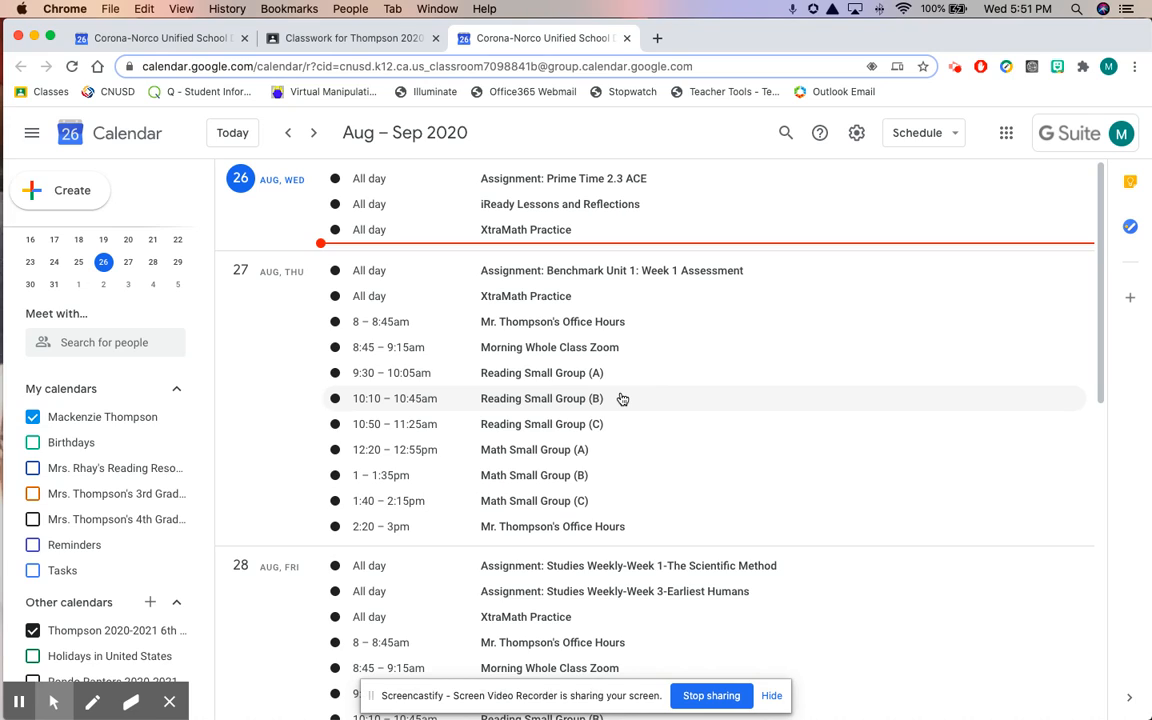
mouse_move(640, 320)
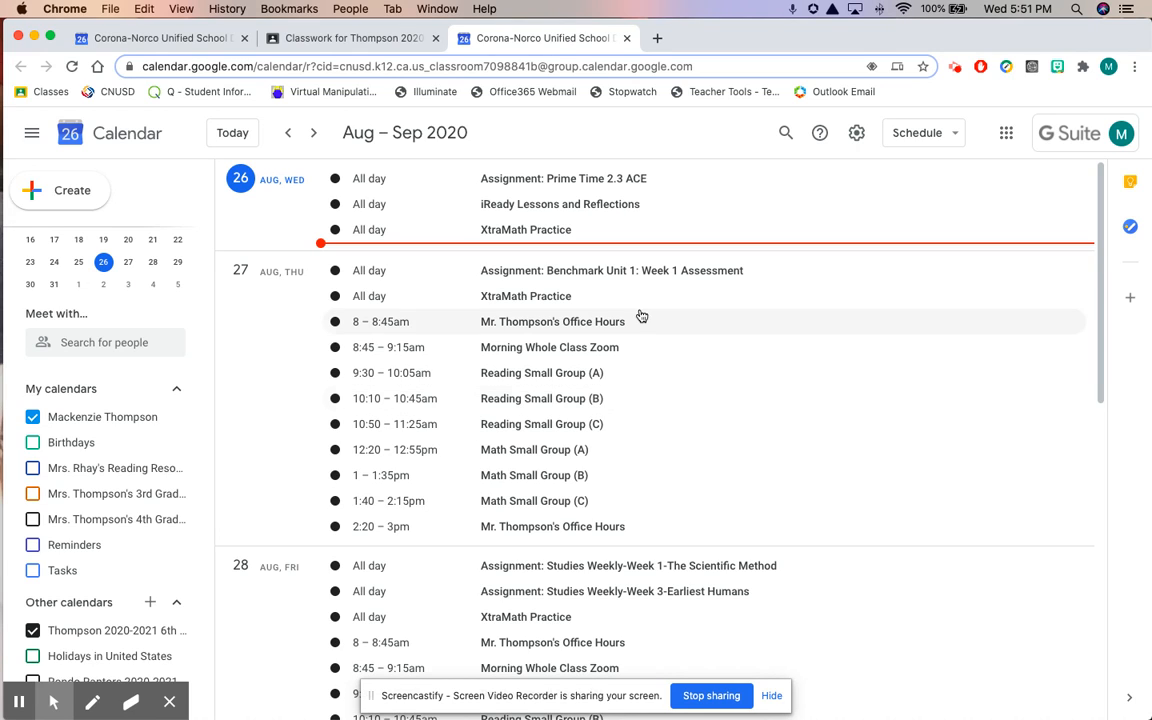
mouse_move(924, 132)
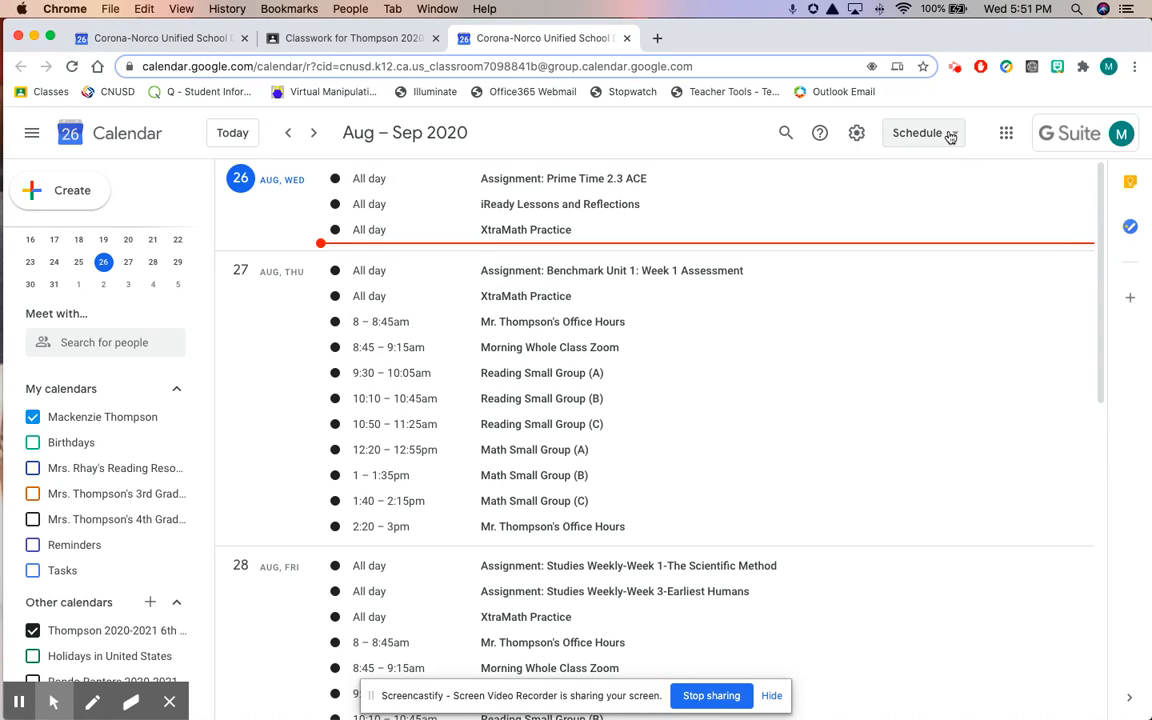
click(916, 132)
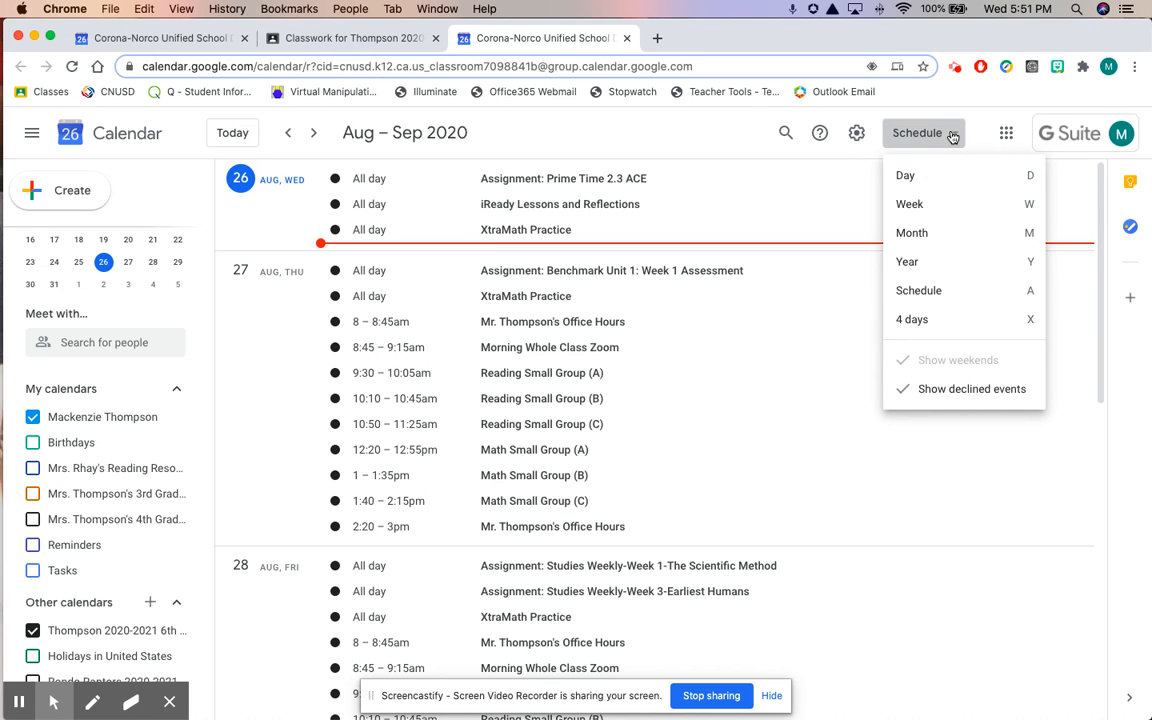
mouse_move(908, 204)
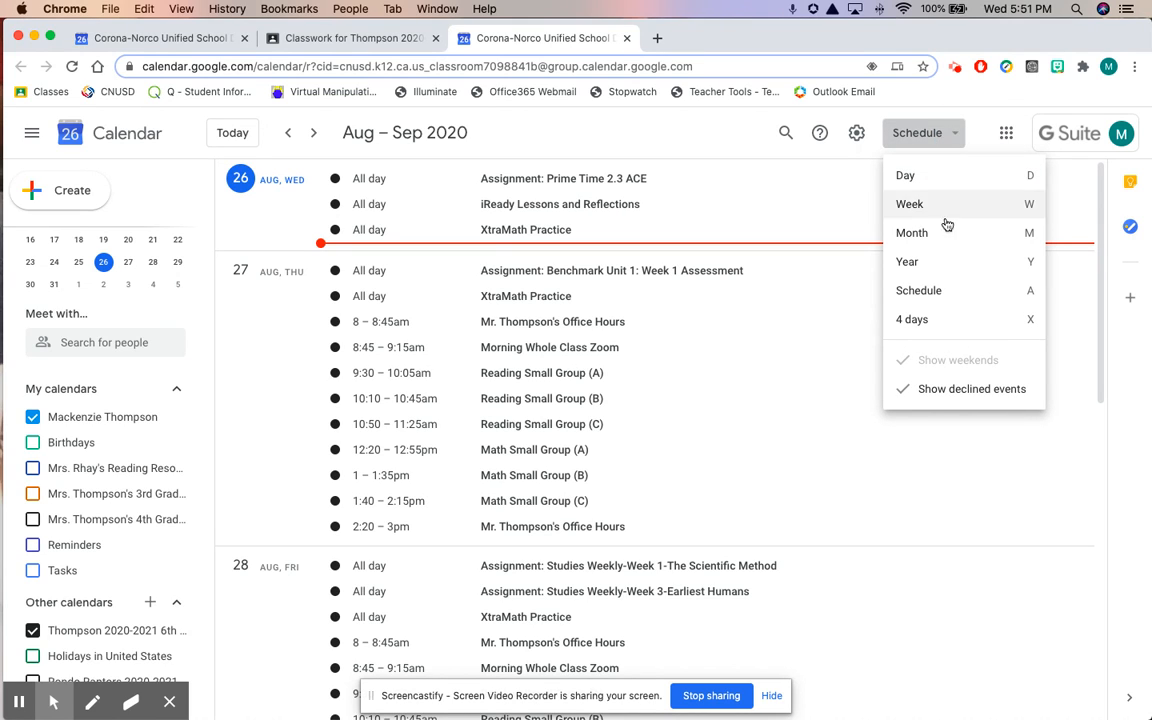
mouse_move(938, 296)
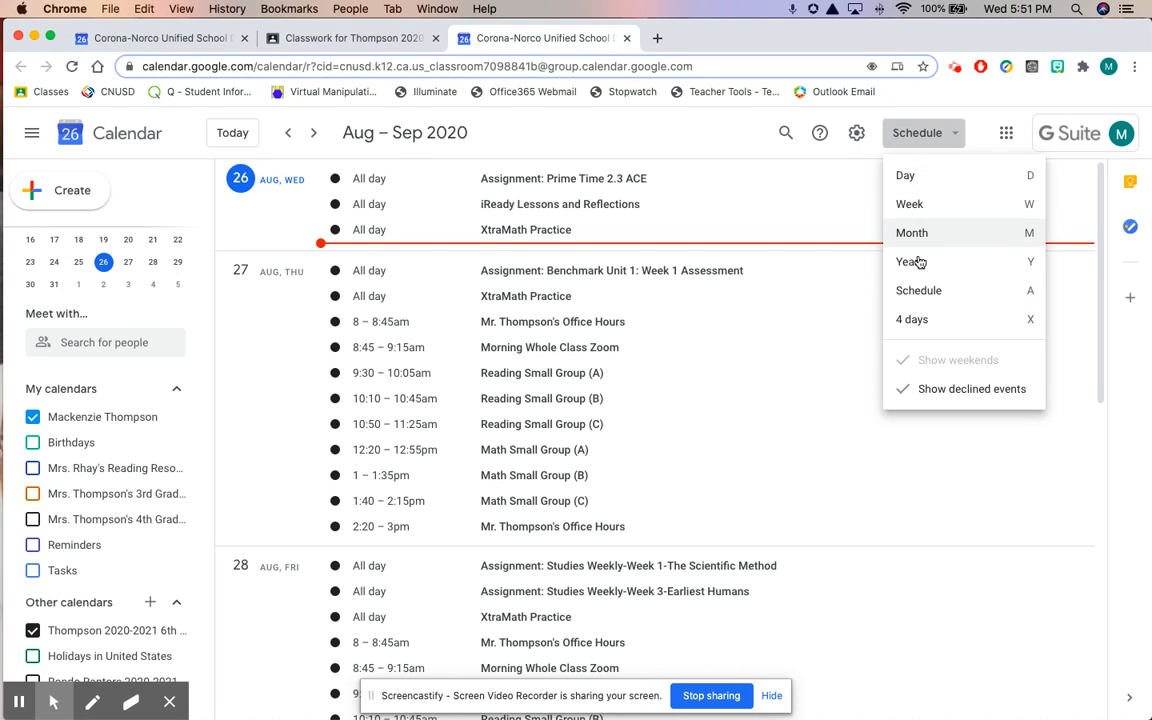
mouse_move(920, 242)
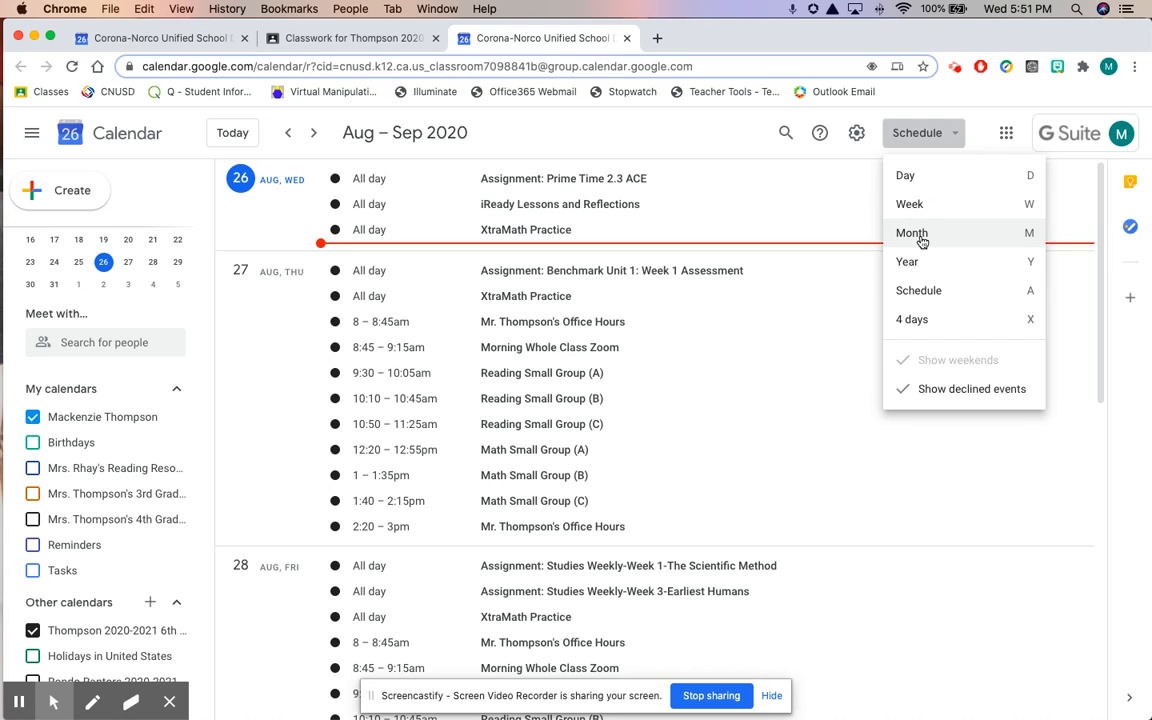
mouse_move(924, 192)
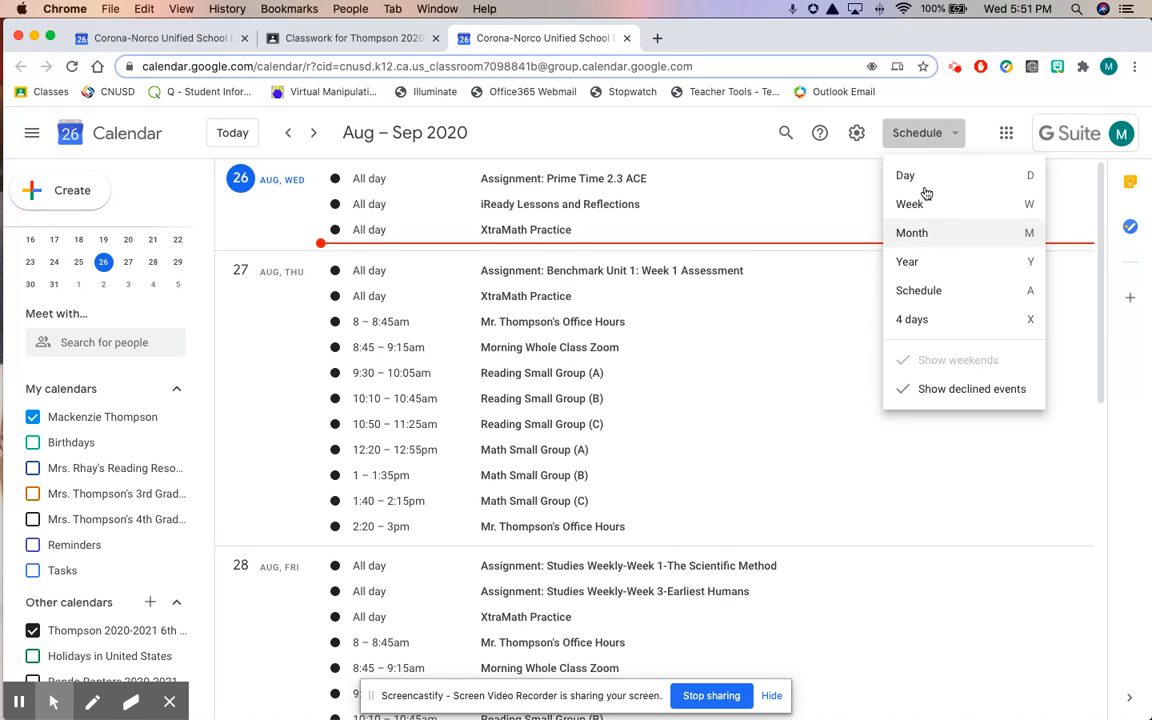
mouse_move(918, 290)
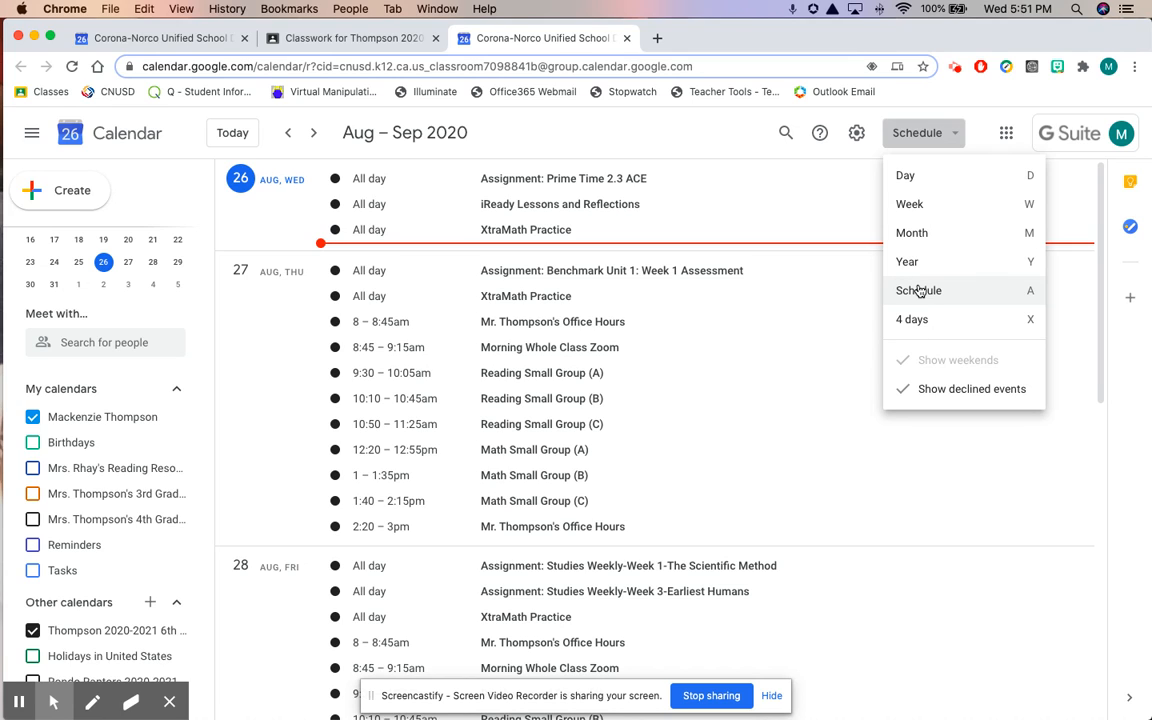
click(830, 308)
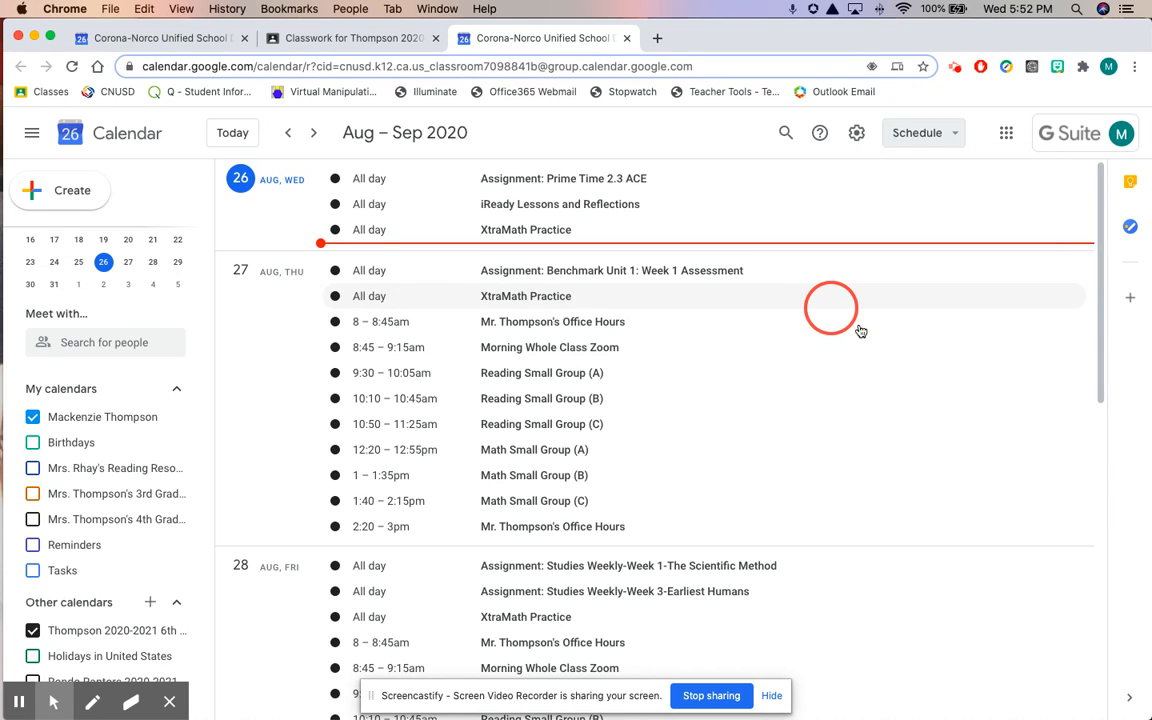
click(524, 296)
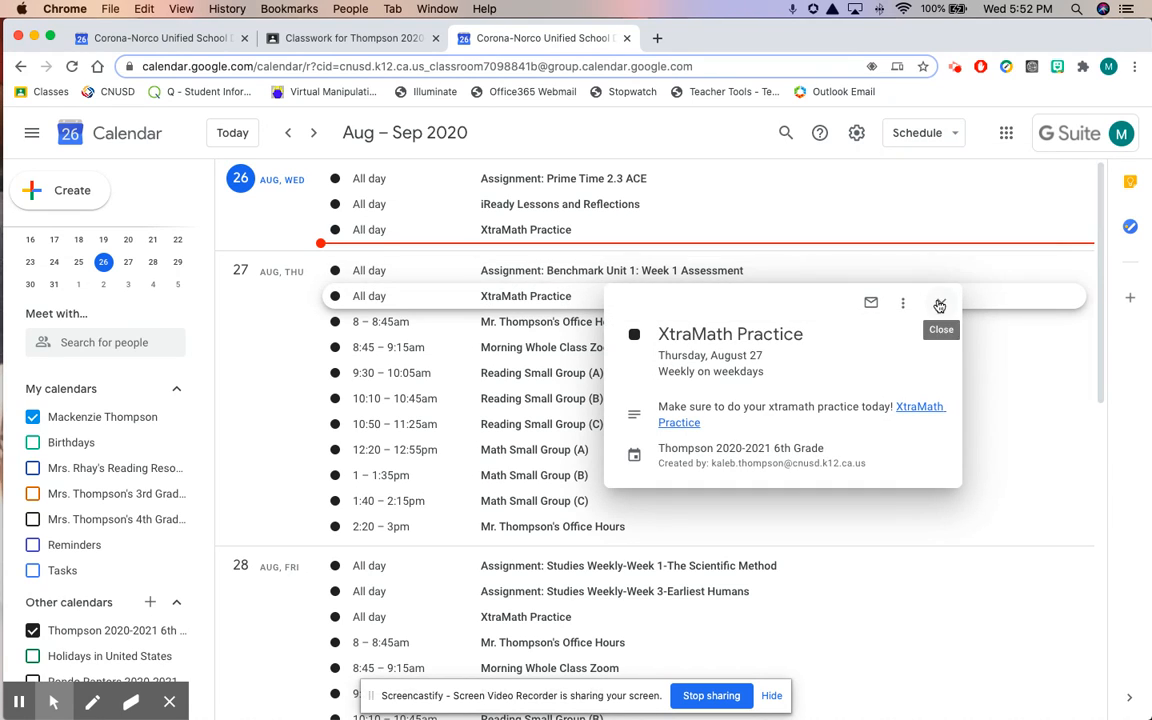
click(940, 304)
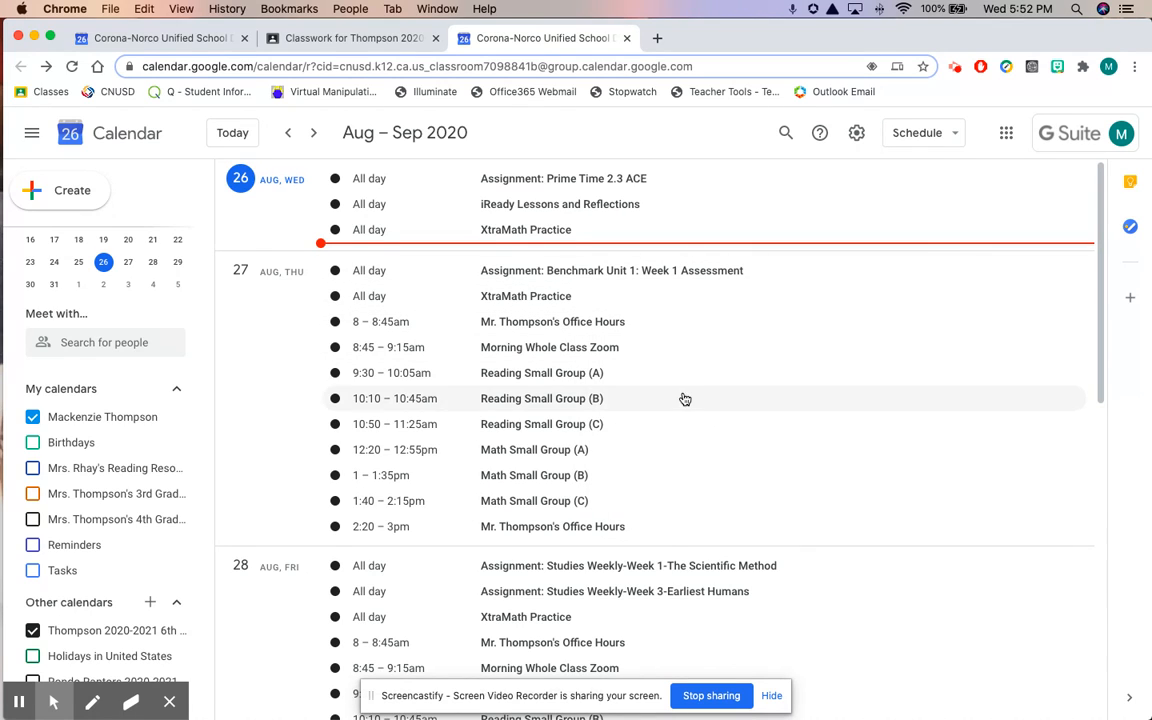
mouse_move(664, 462)
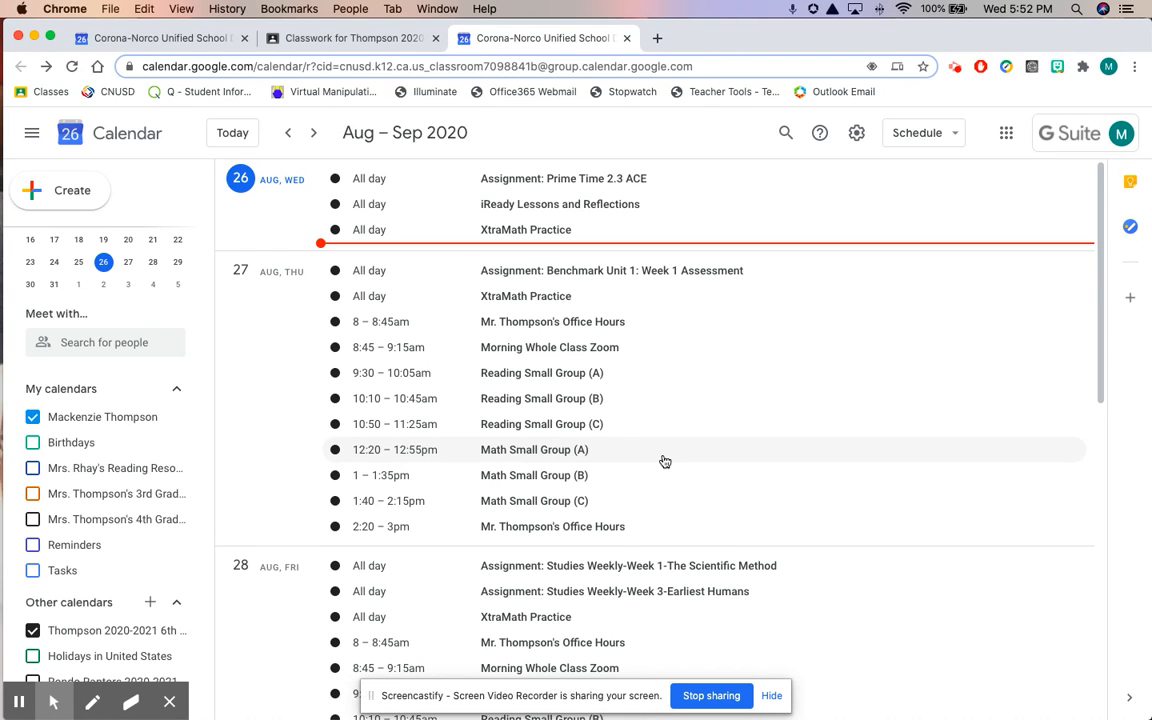
mouse_move(520, 424)
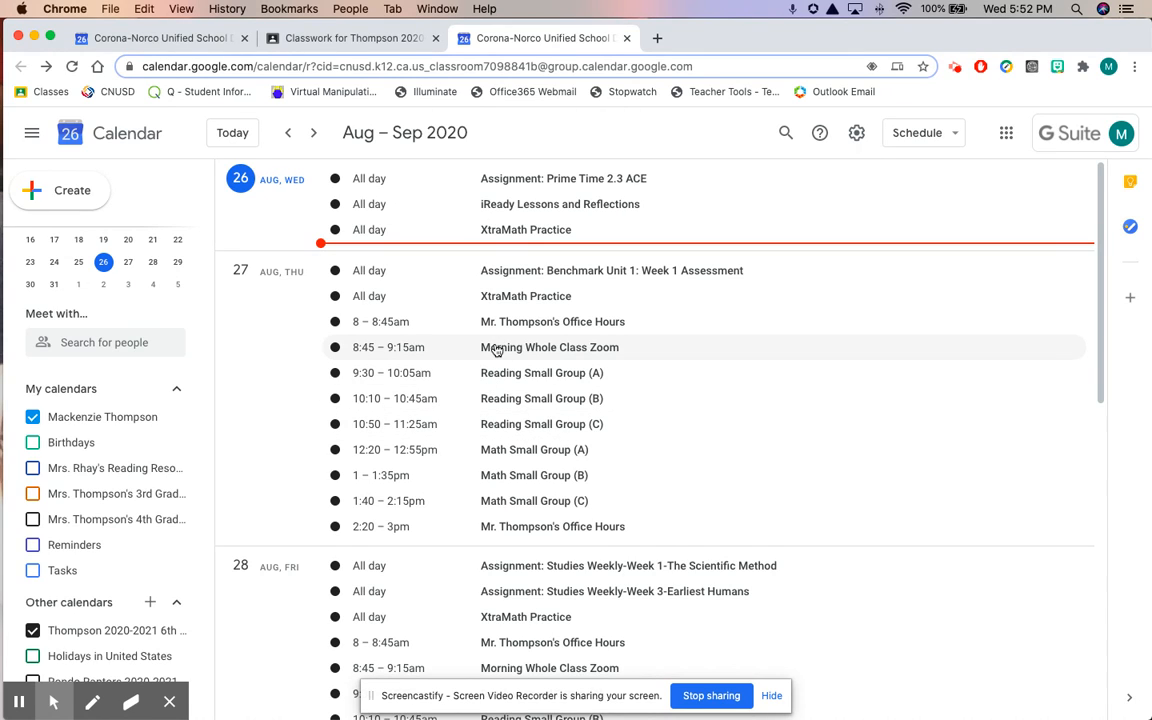
mouse_move(362, 320)
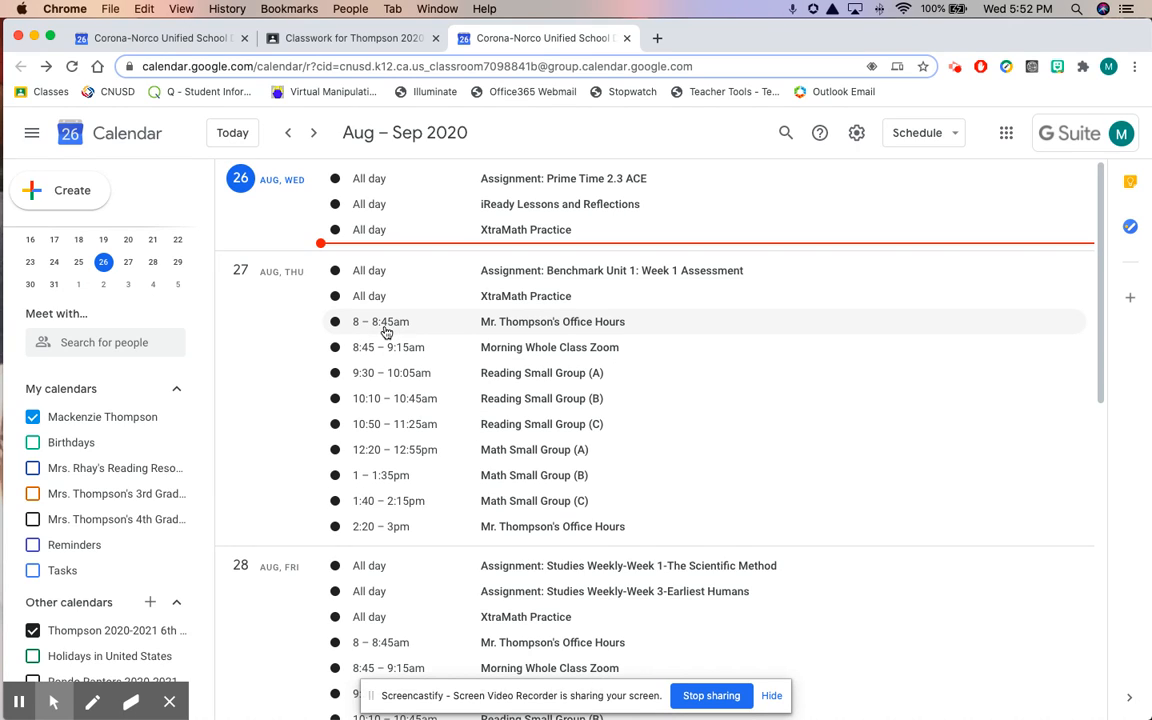
mouse_move(560, 332)
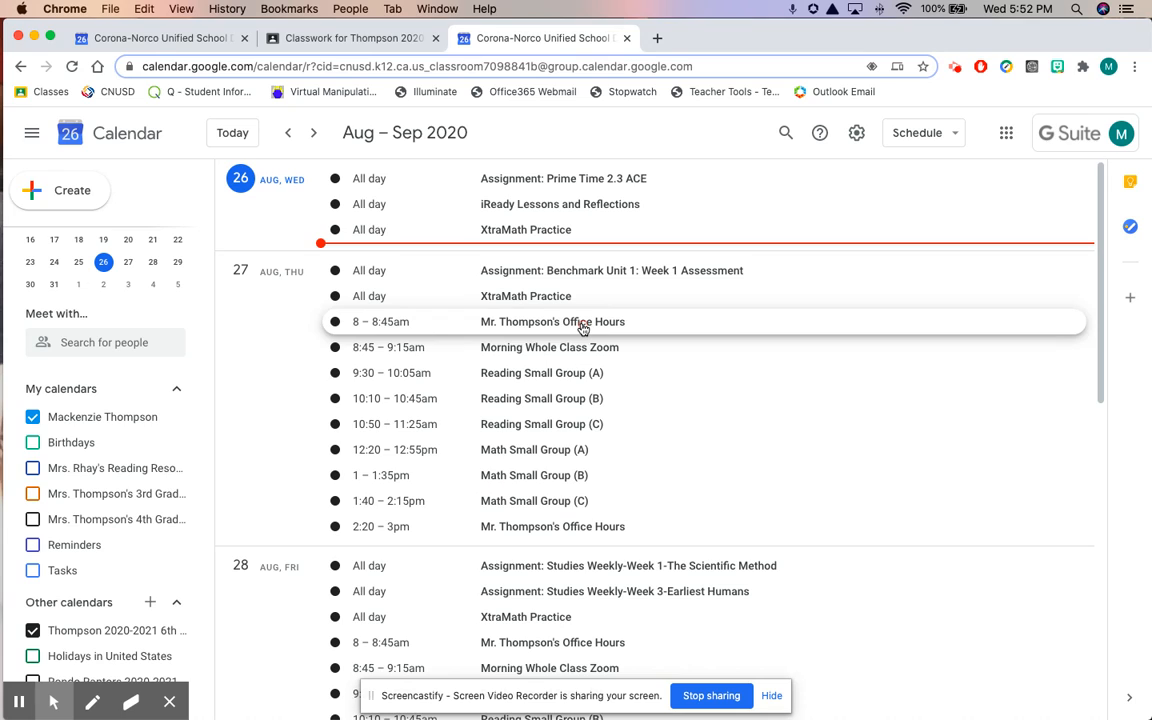
click(552, 320)
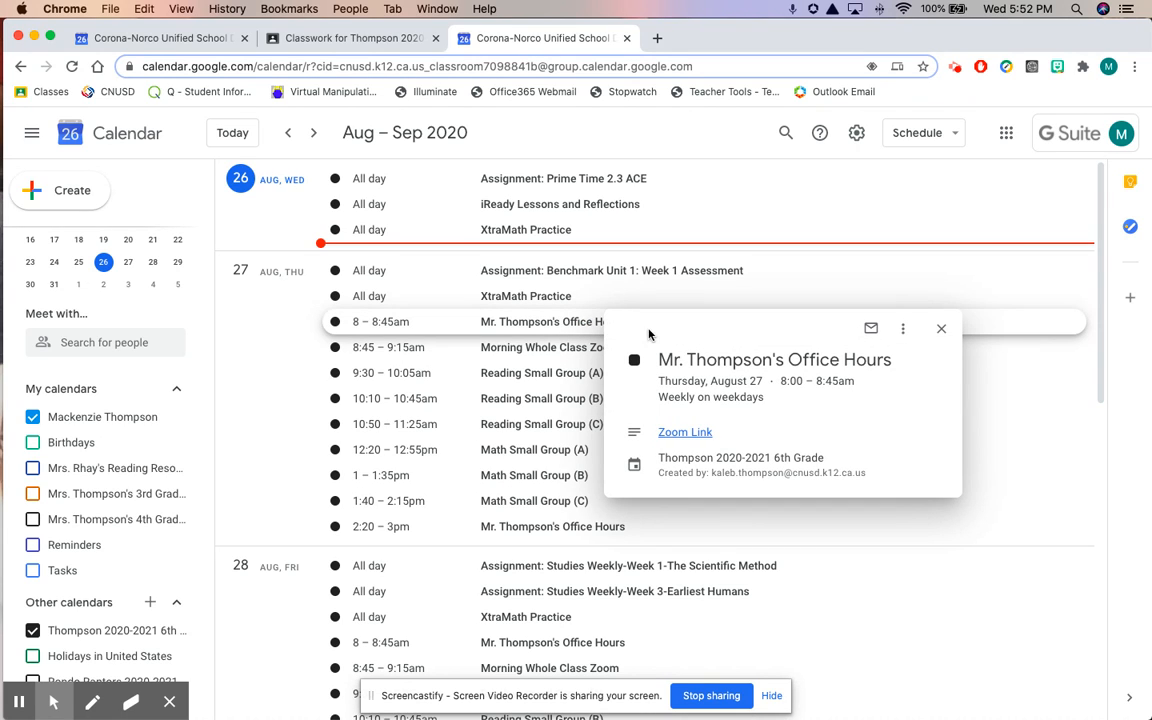
mouse_move(660, 440)
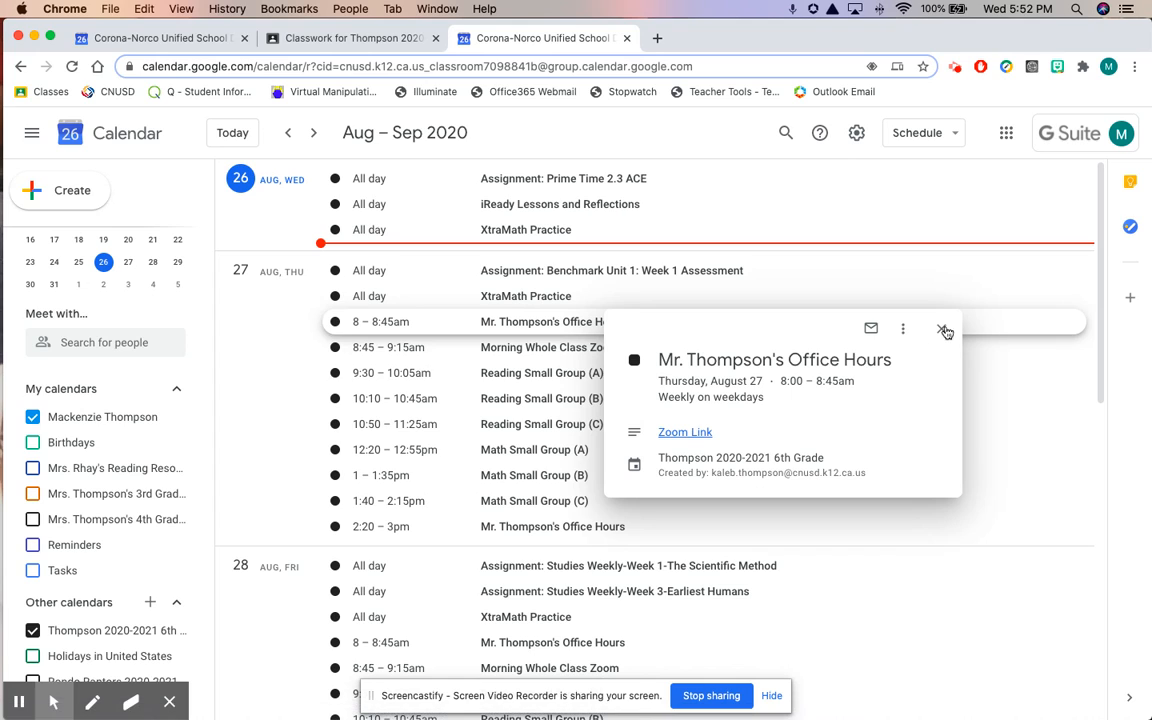
click(944, 328)
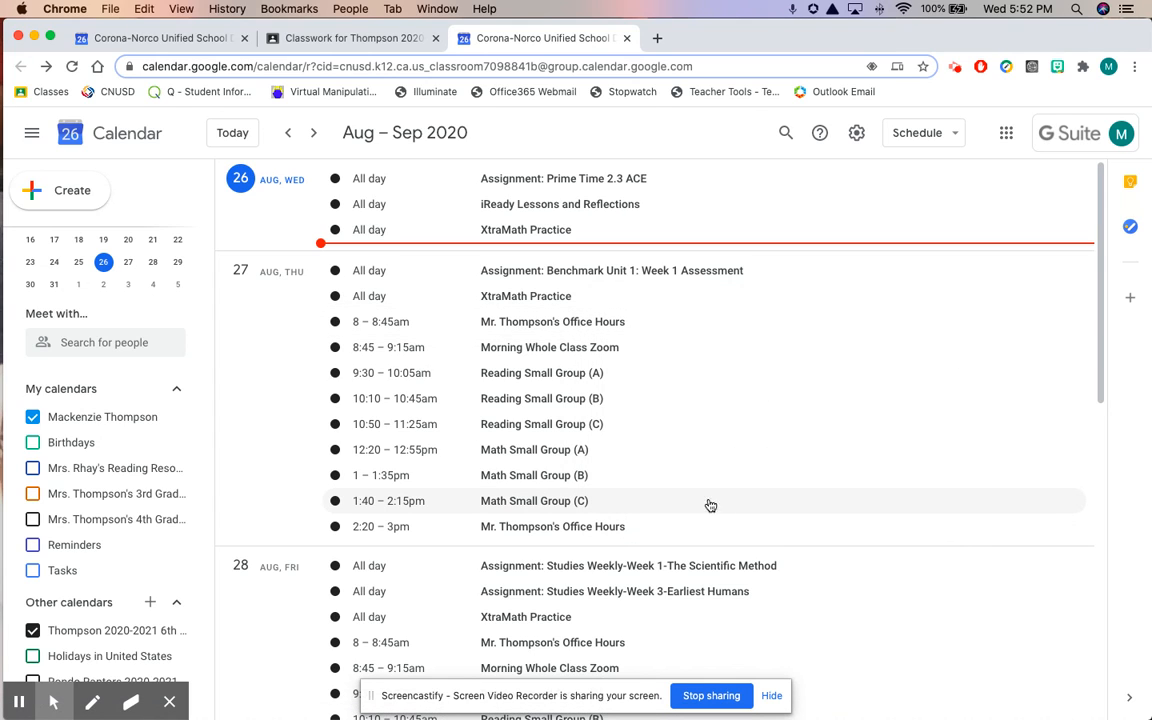
mouse_move(376, 476)
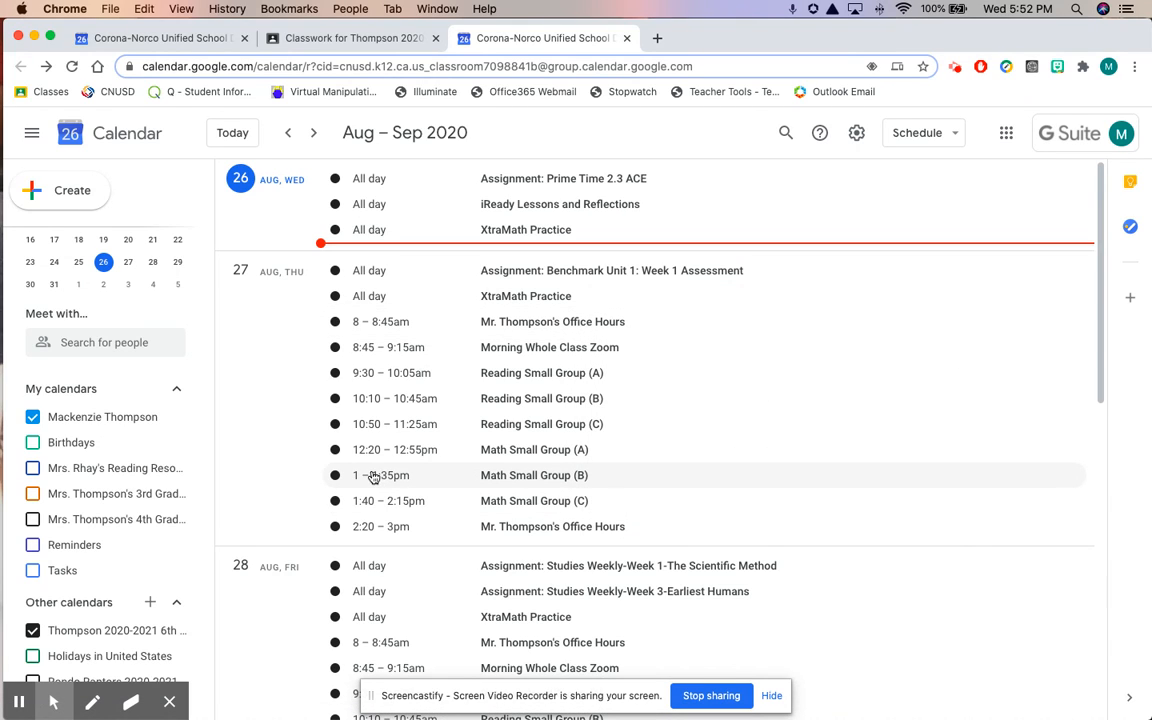
mouse_move(544, 476)
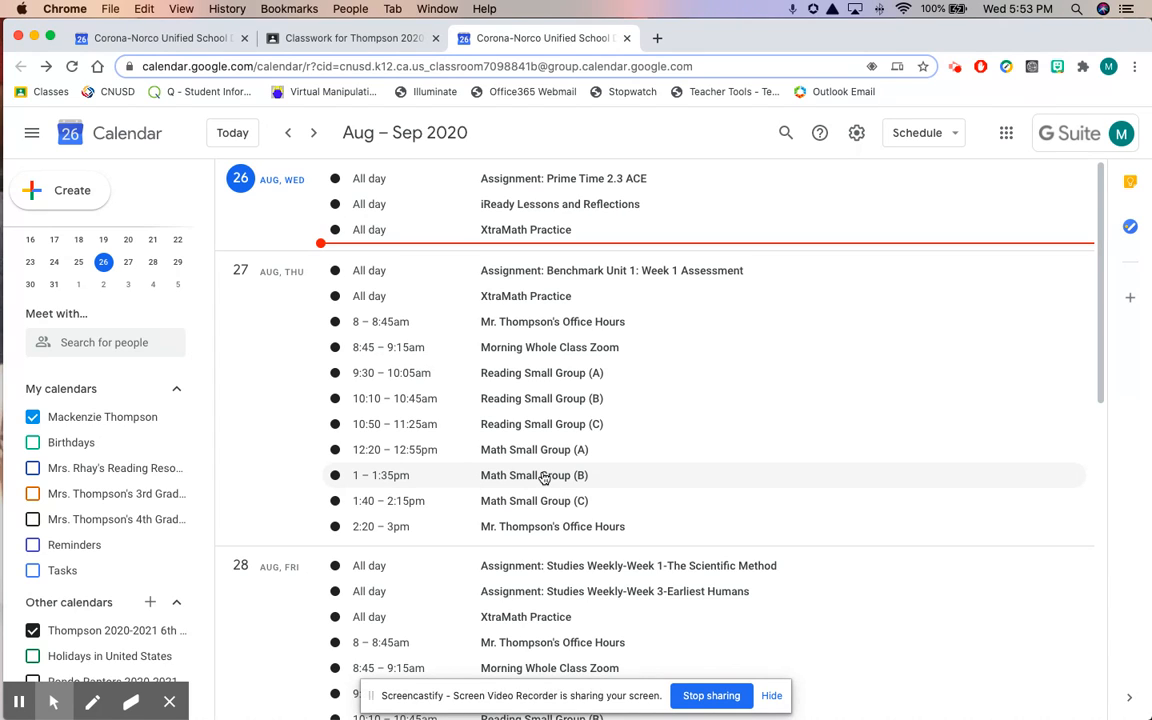
View the 1pm Math Small Group (B) details with its Zoom link, then close them.
click(534, 476)
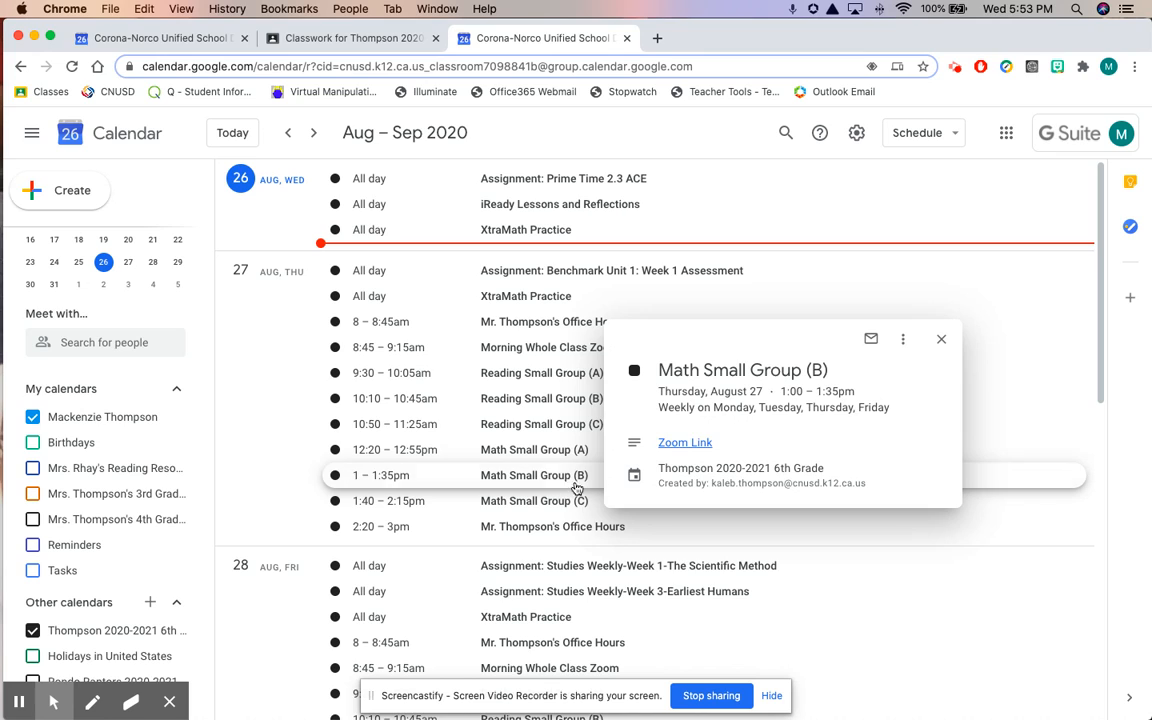
mouse_move(684, 442)
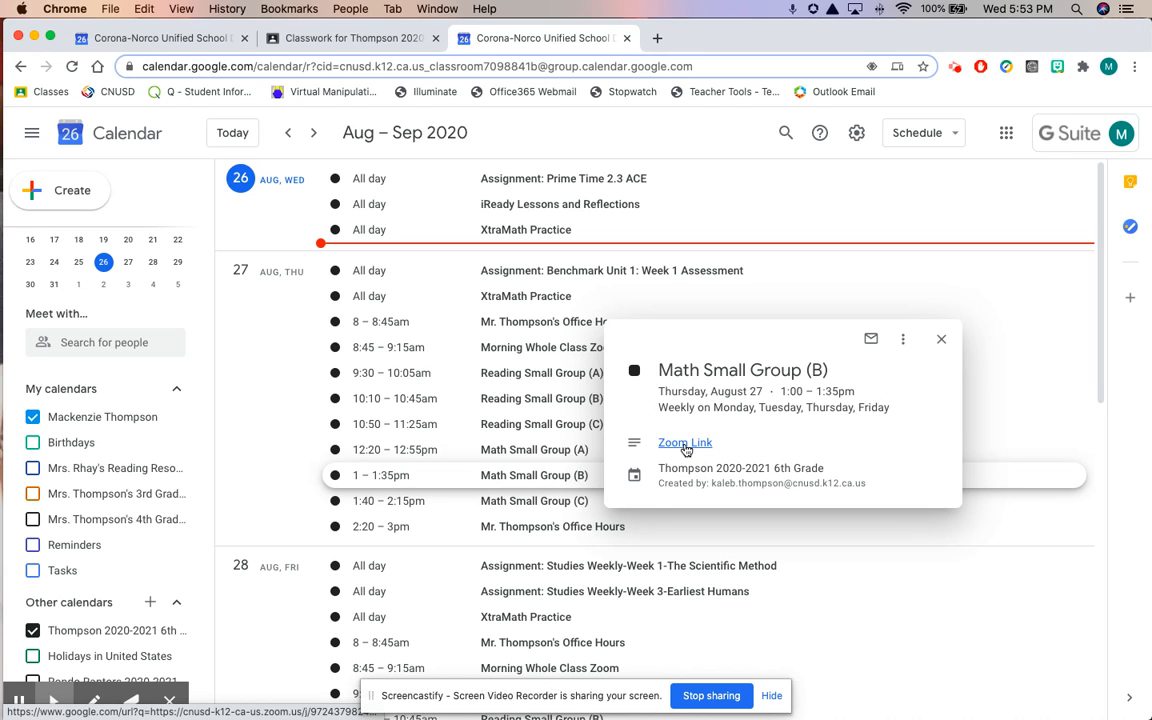
mouse_move(952, 348)
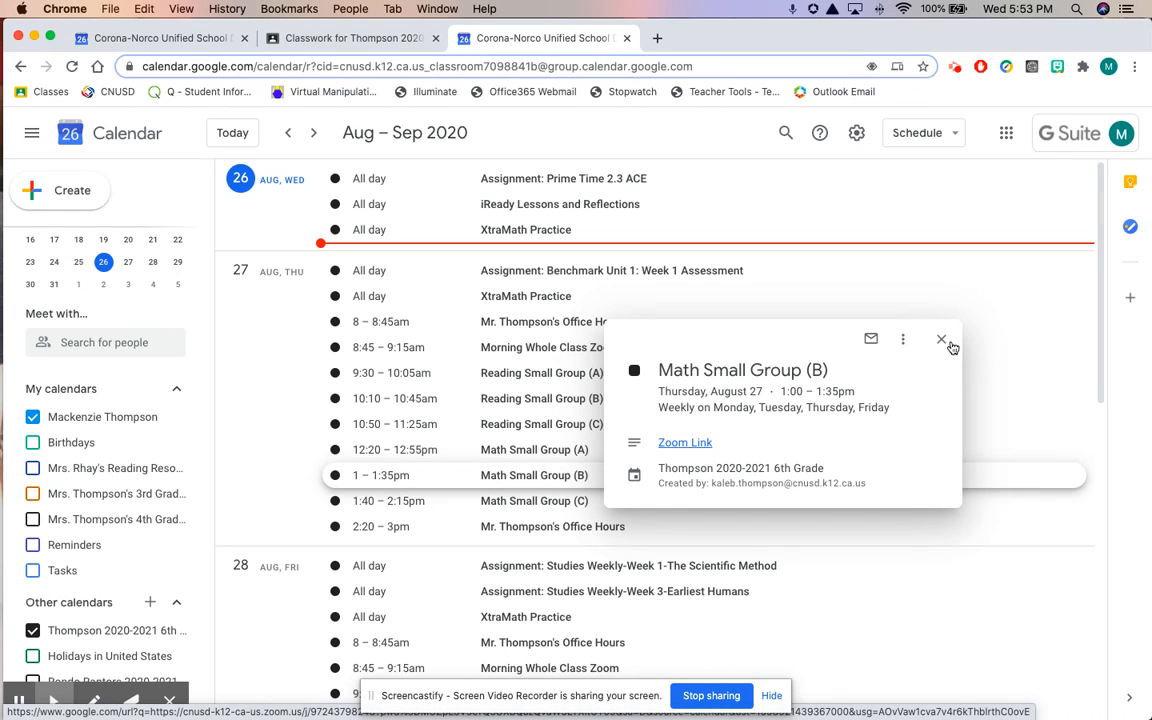
click(940, 340)
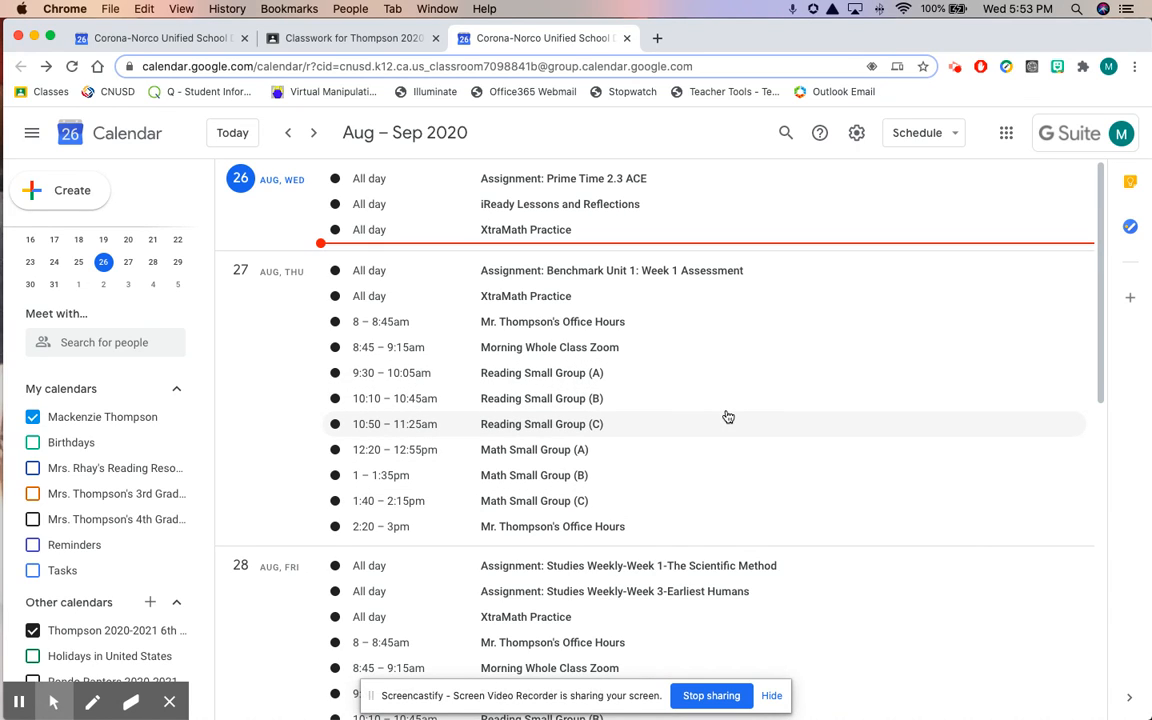
mouse_move(518, 296)
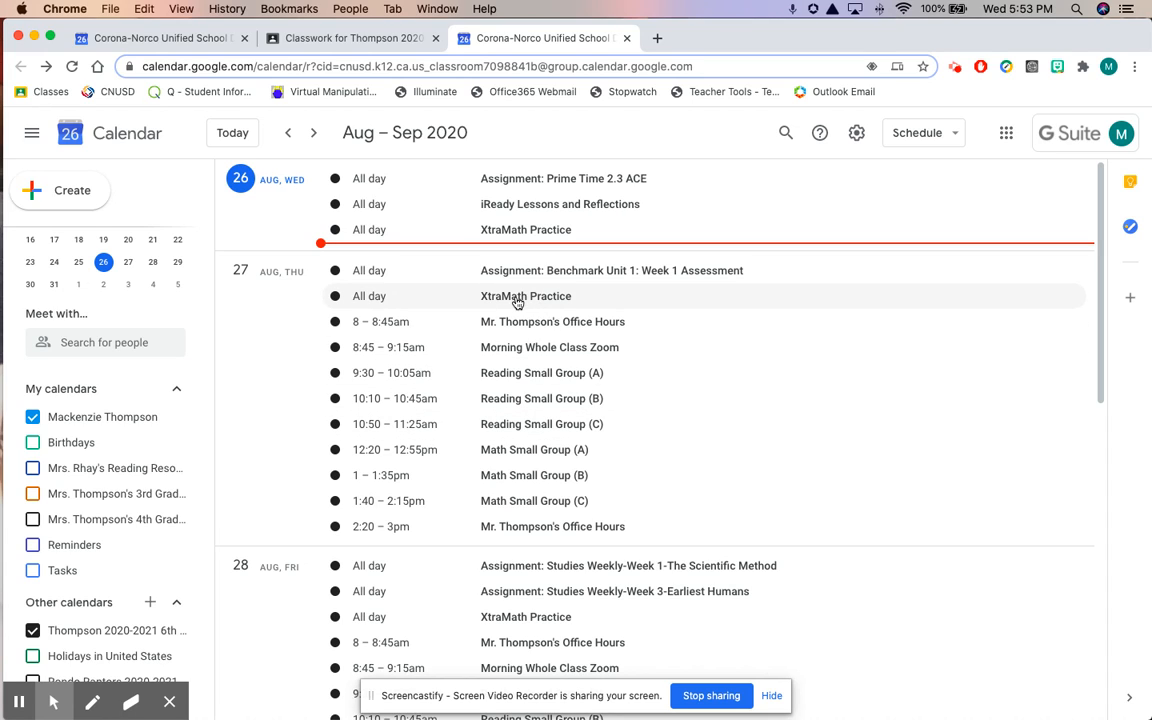
mouse_move(544, 300)
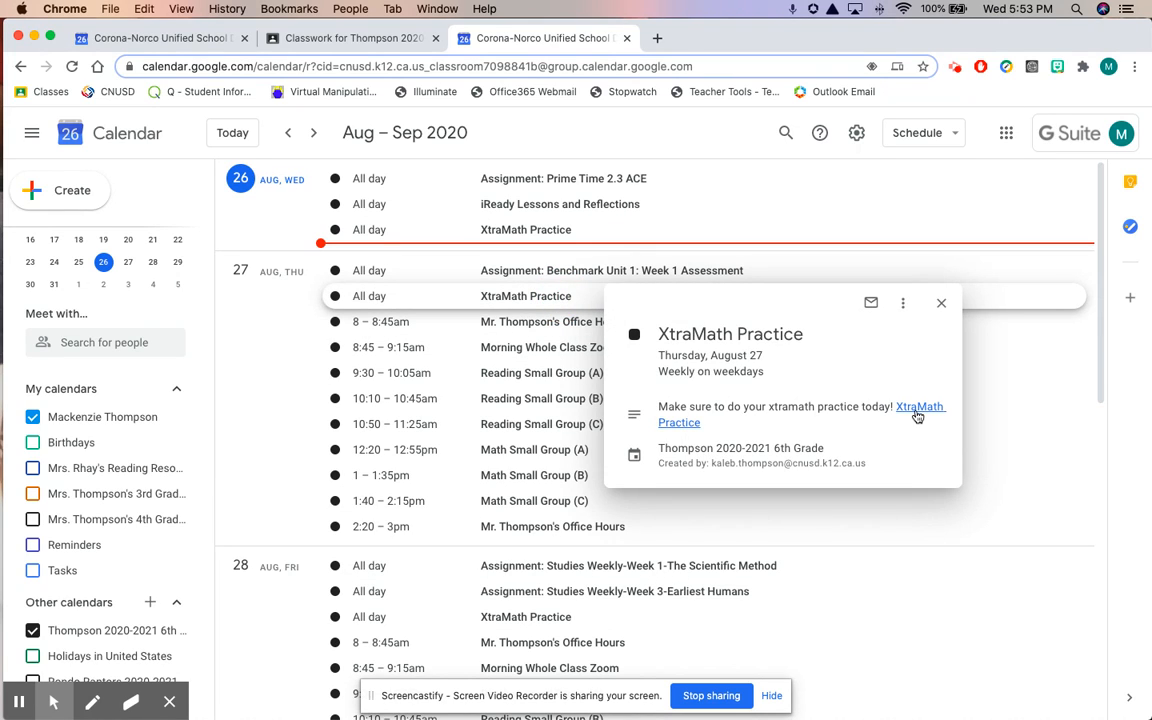
mouse_move(918, 414)
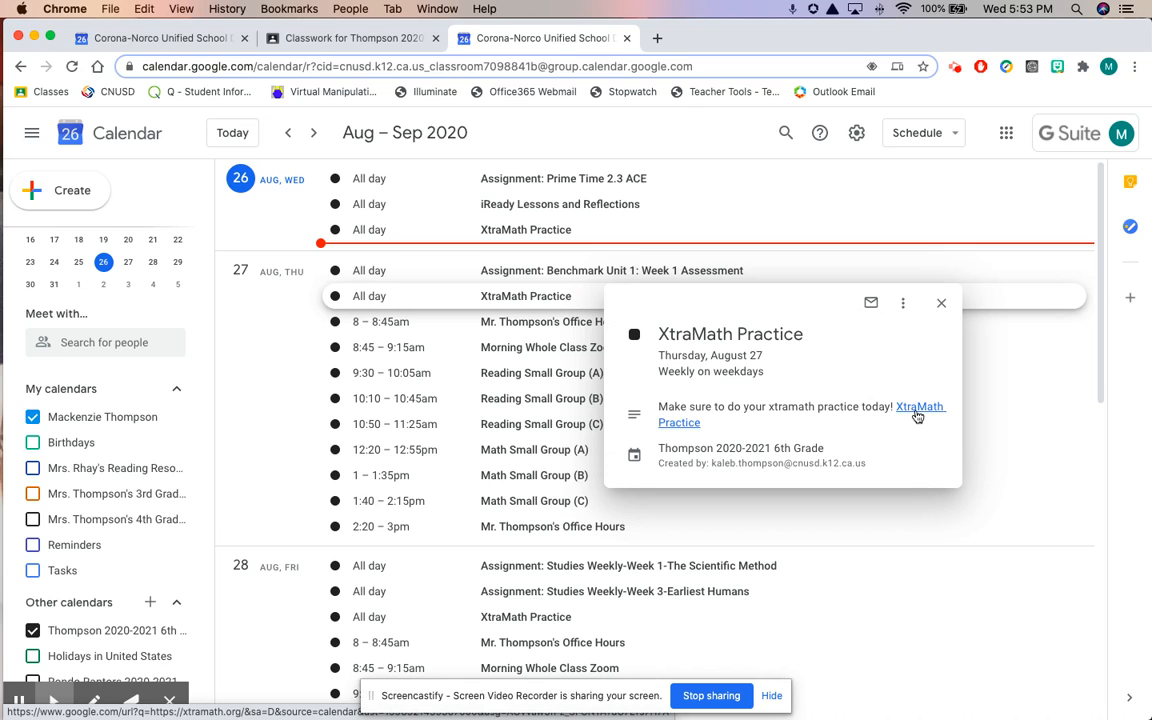
Follow the XtraMath Practice link to the XtraMath site, return to Calendar and close the popup.
click(918, 406)
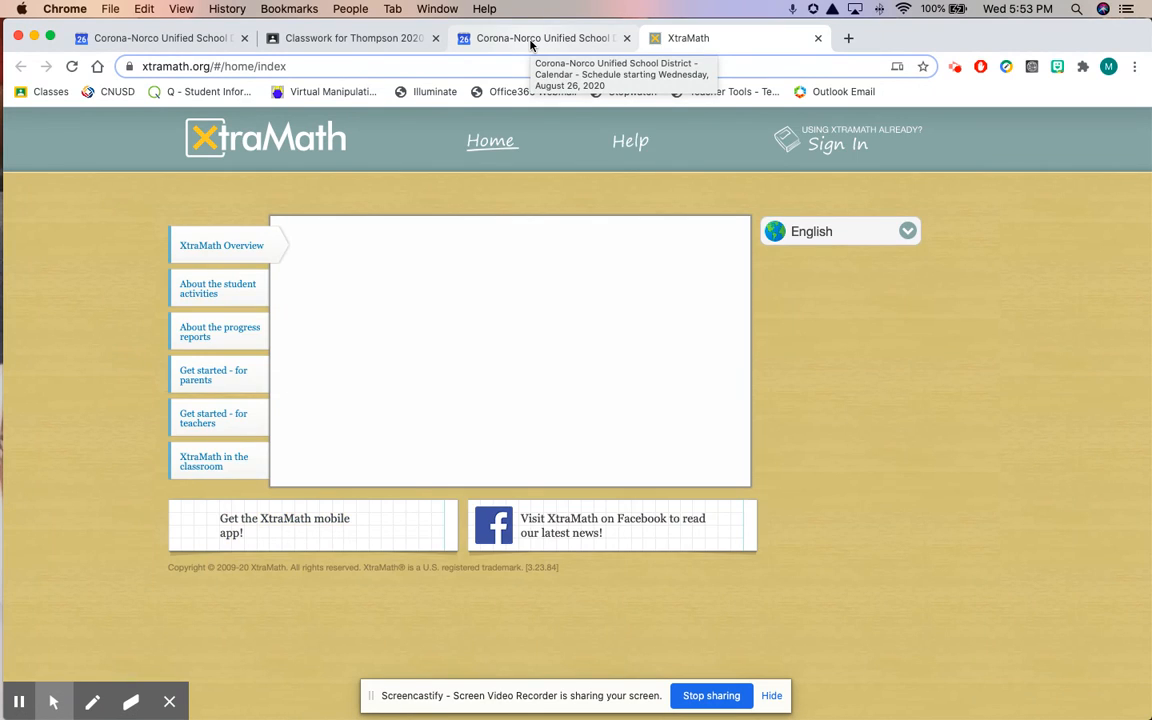
click(540, 38)
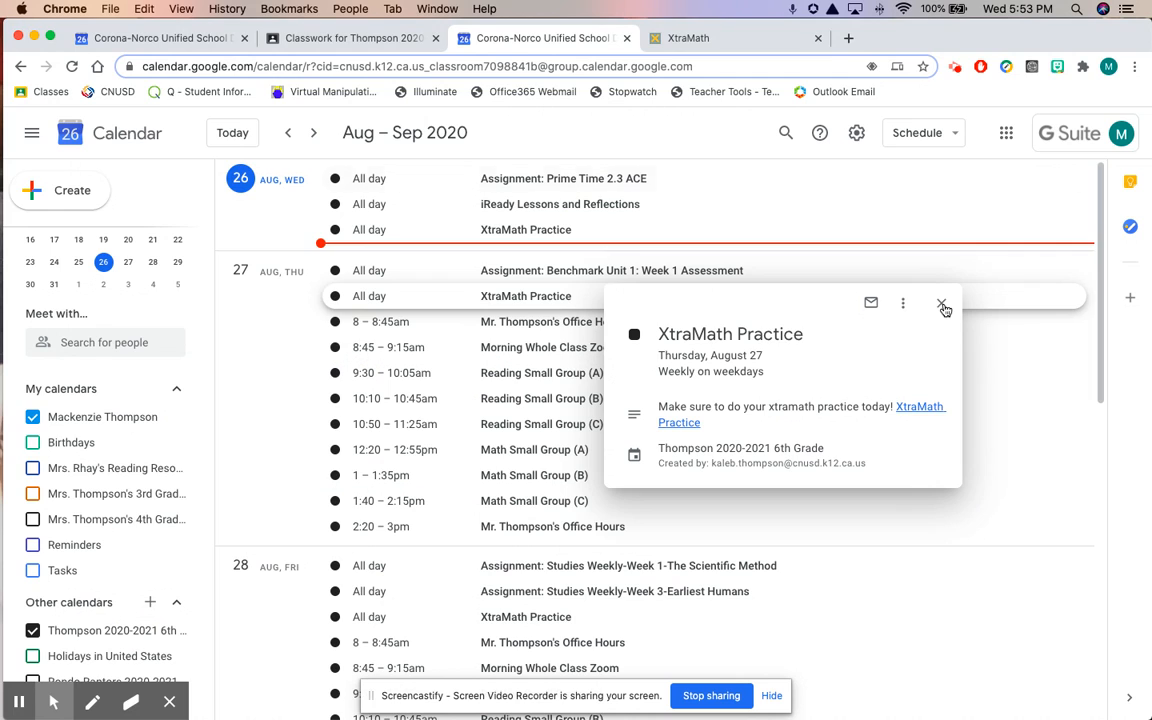
mouse_move(432, 320)
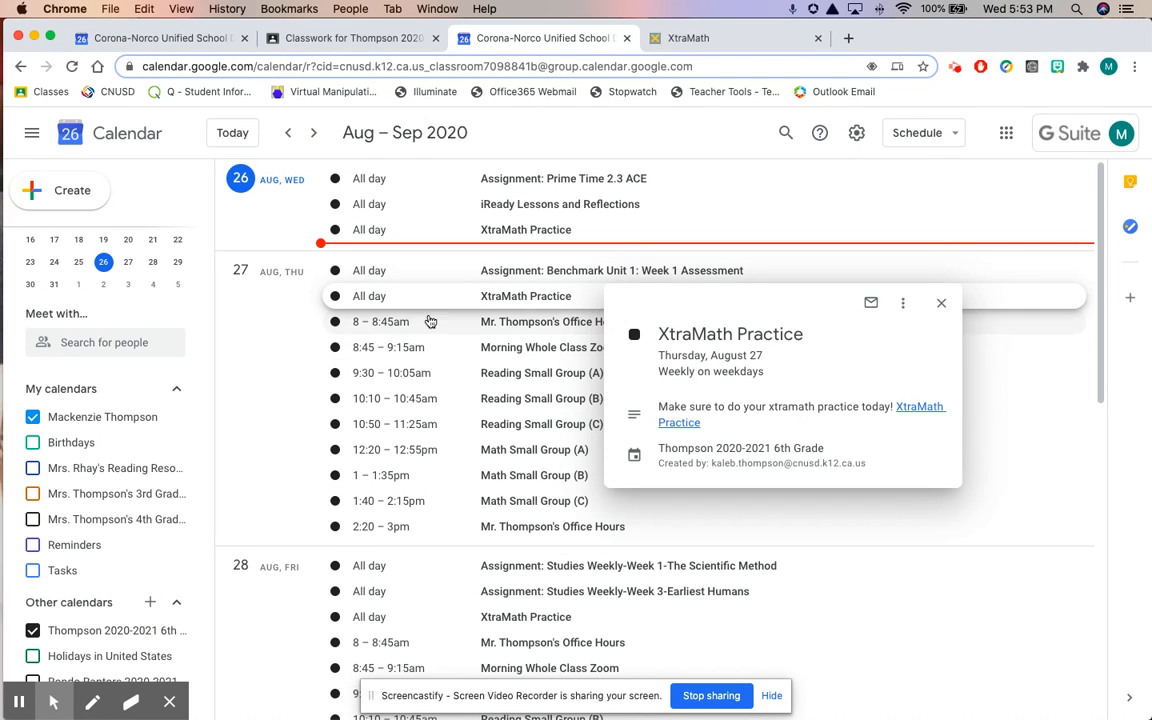
click(940, 302)
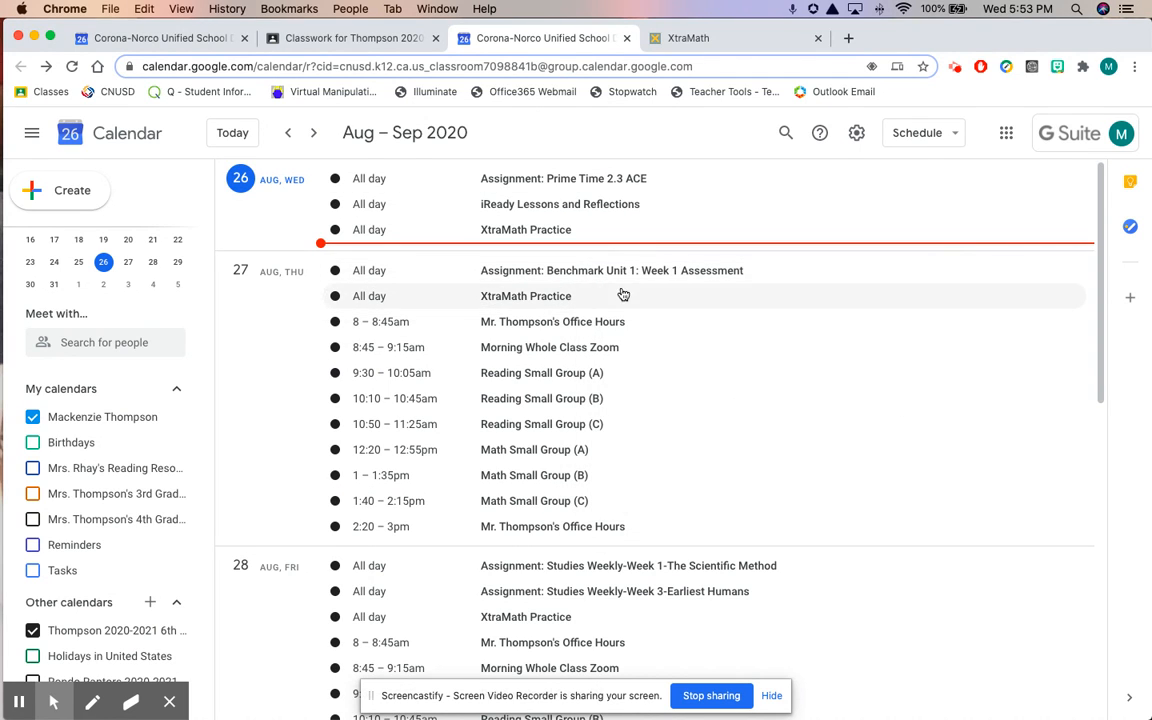
mouse_move(596, 552)
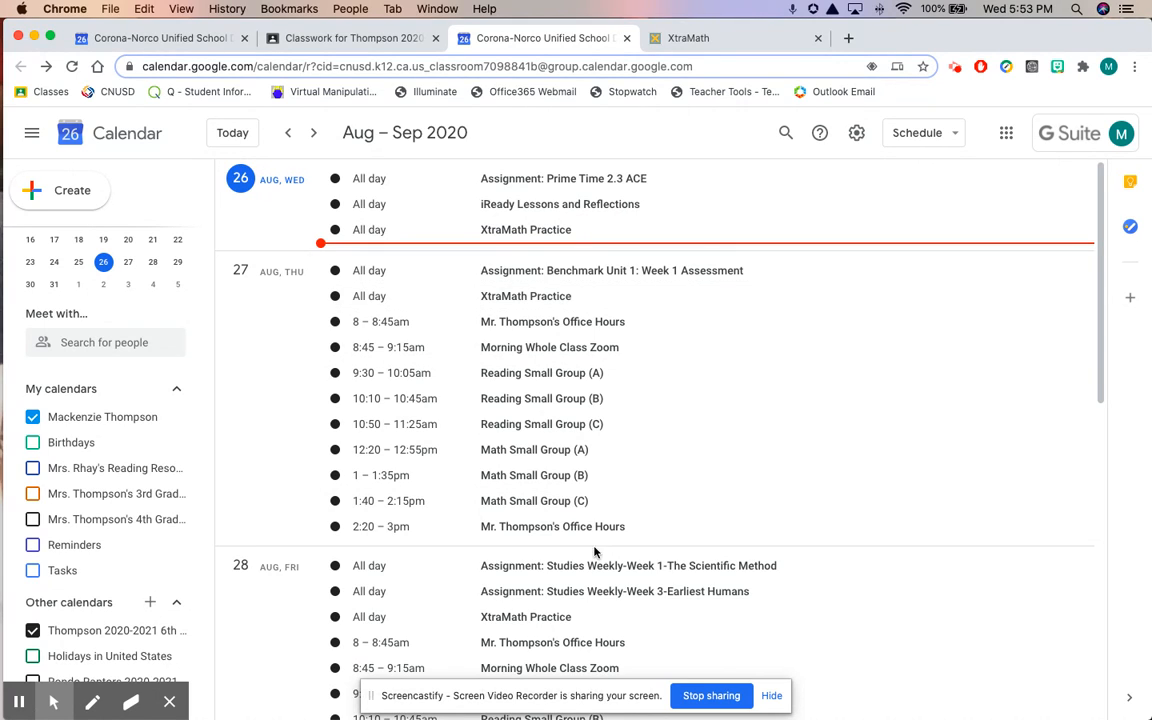
mouse_move(510, 574)
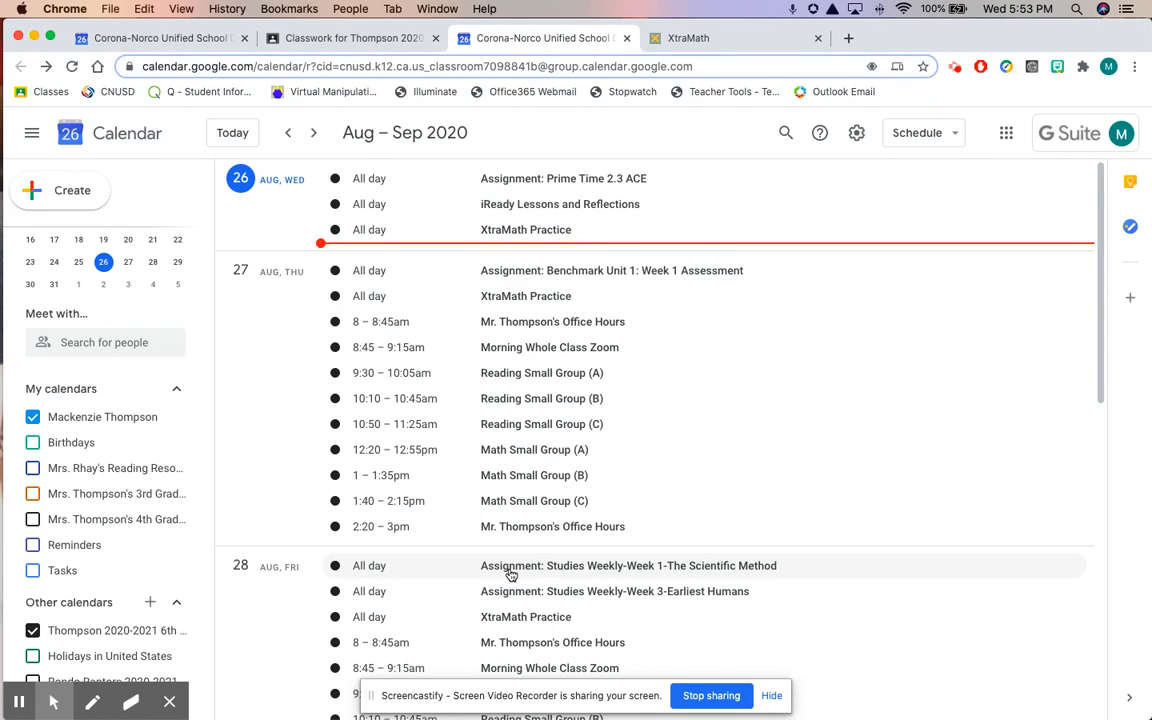
mouse_move(576, 576)
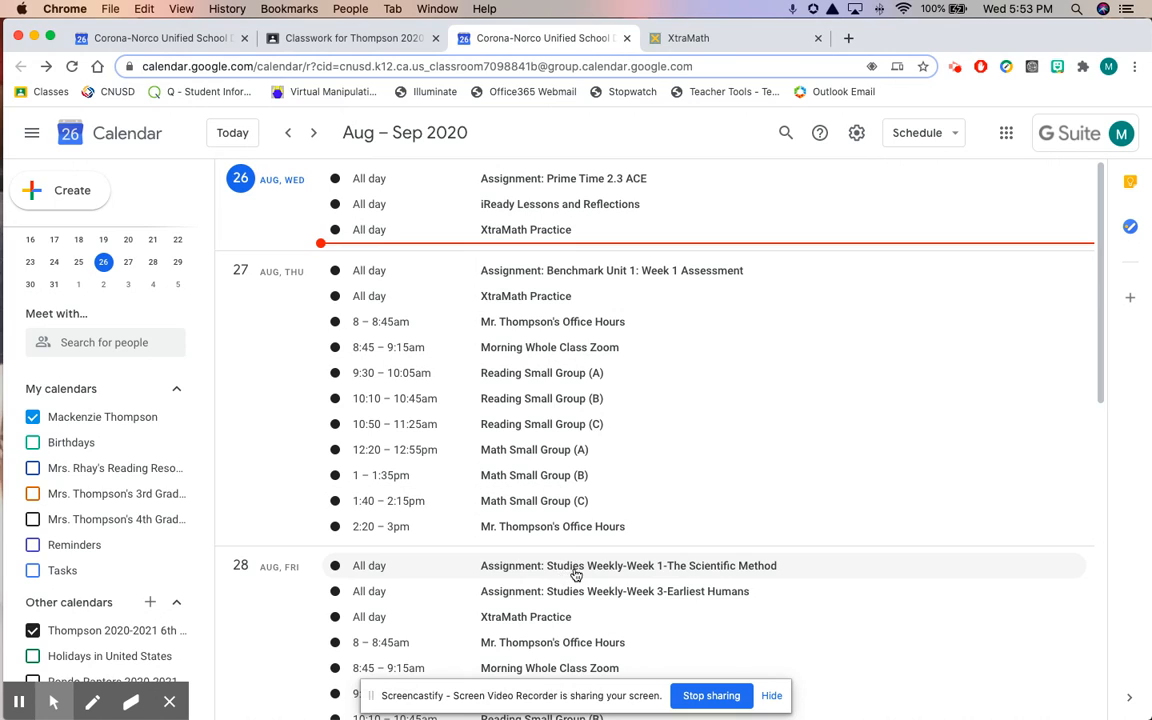
mouse_move(664, 568)
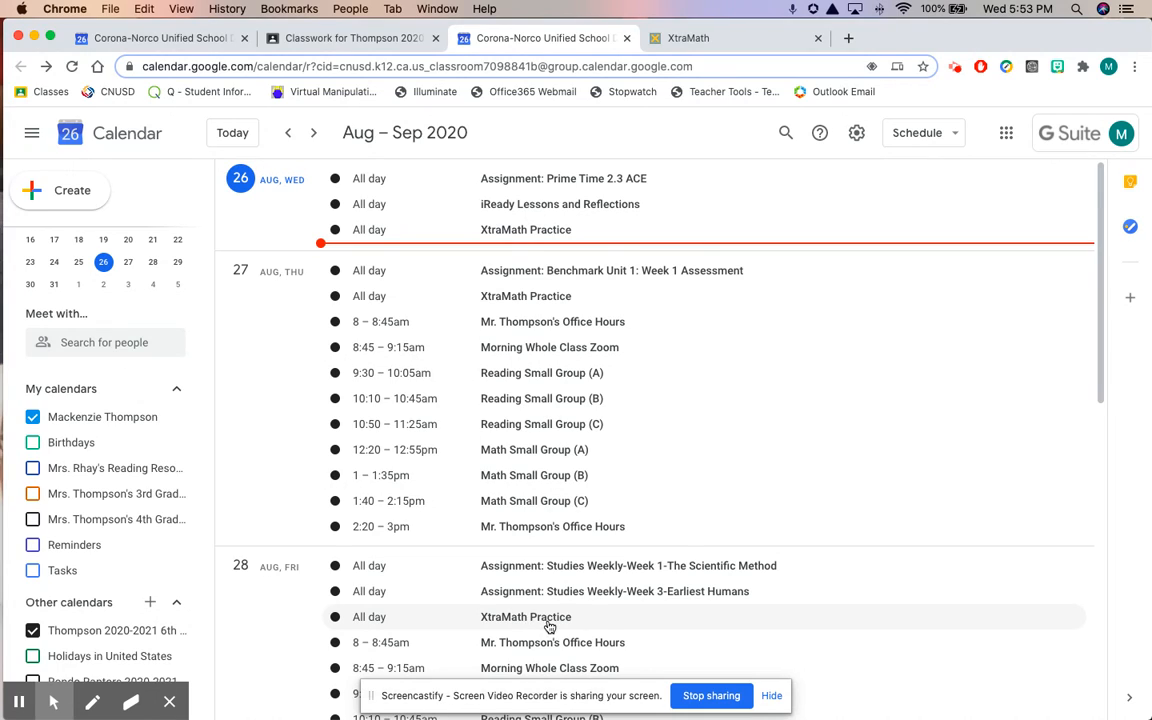
mouse_move(536, 270)
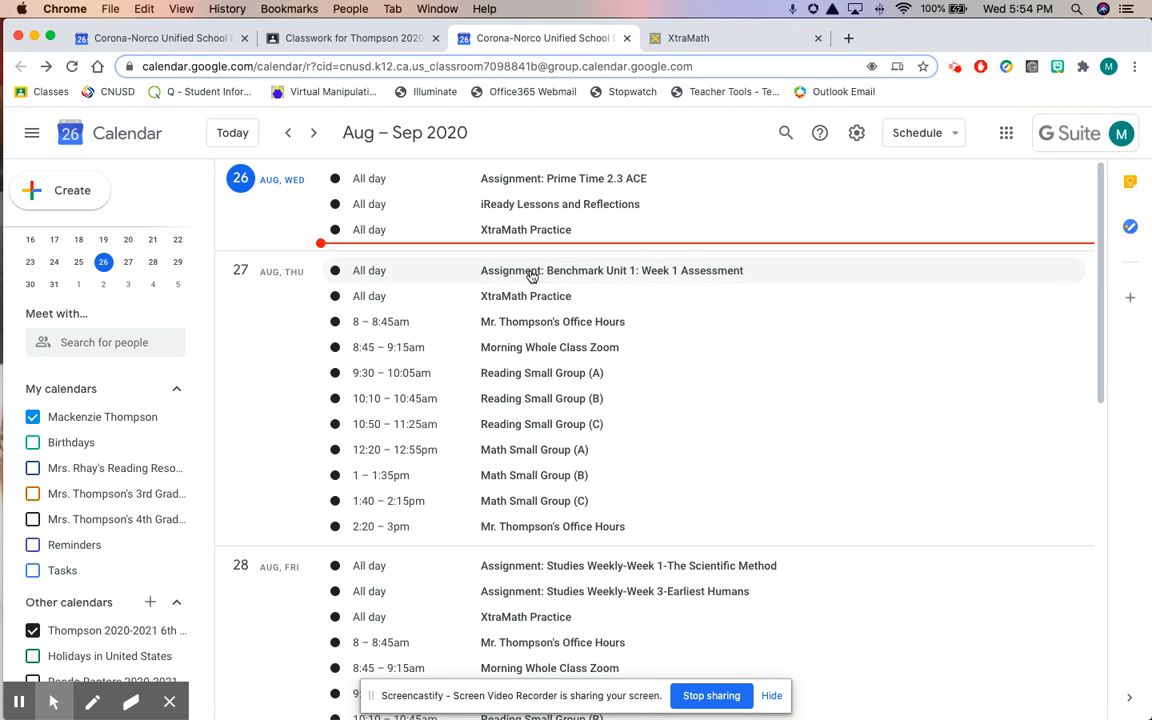
mouse_move(538, 500)
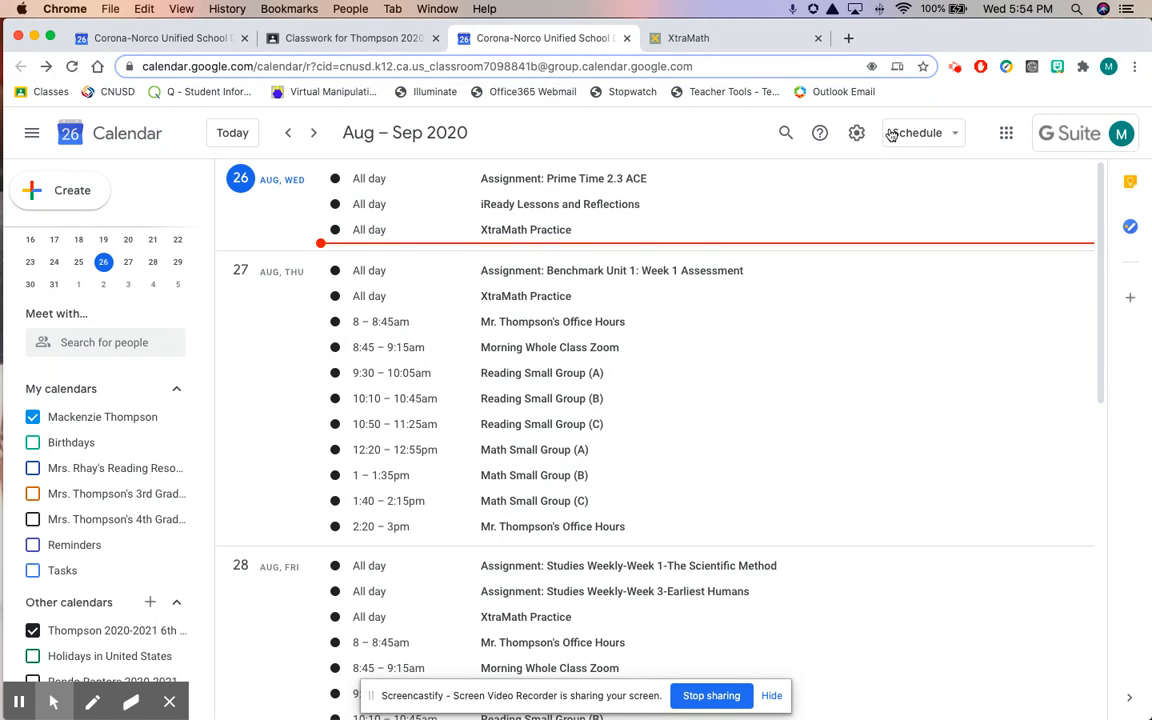
mouse_move(788, 526)
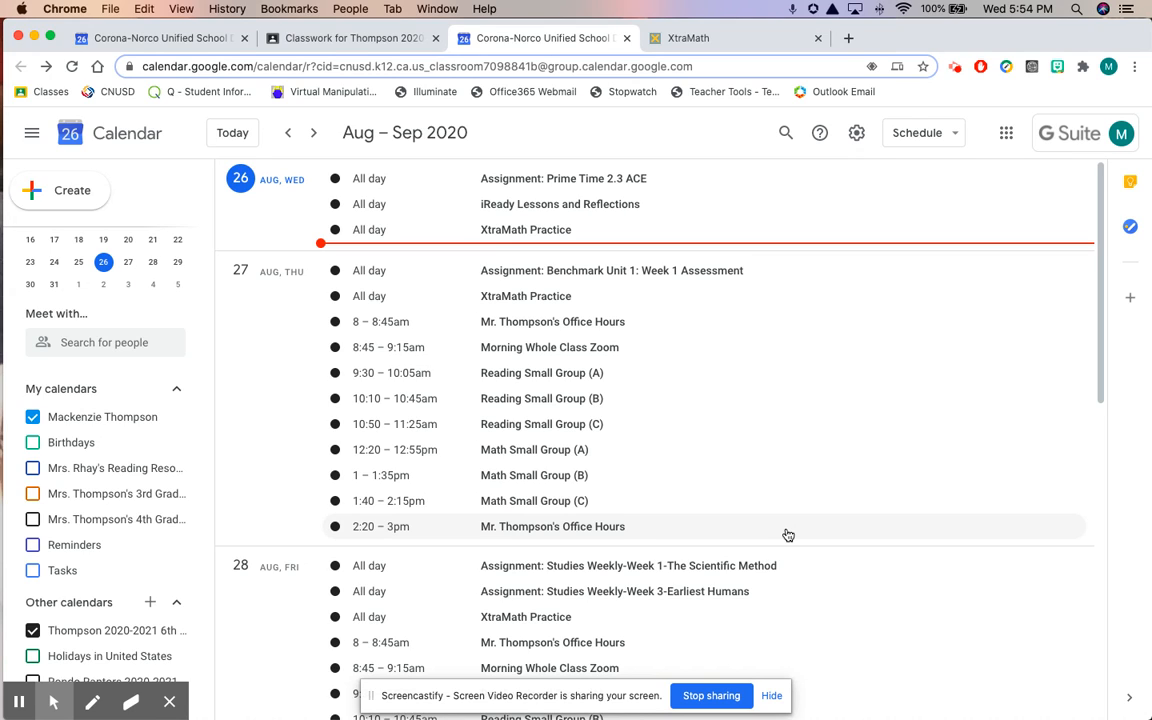
mouse_move(768, 524)
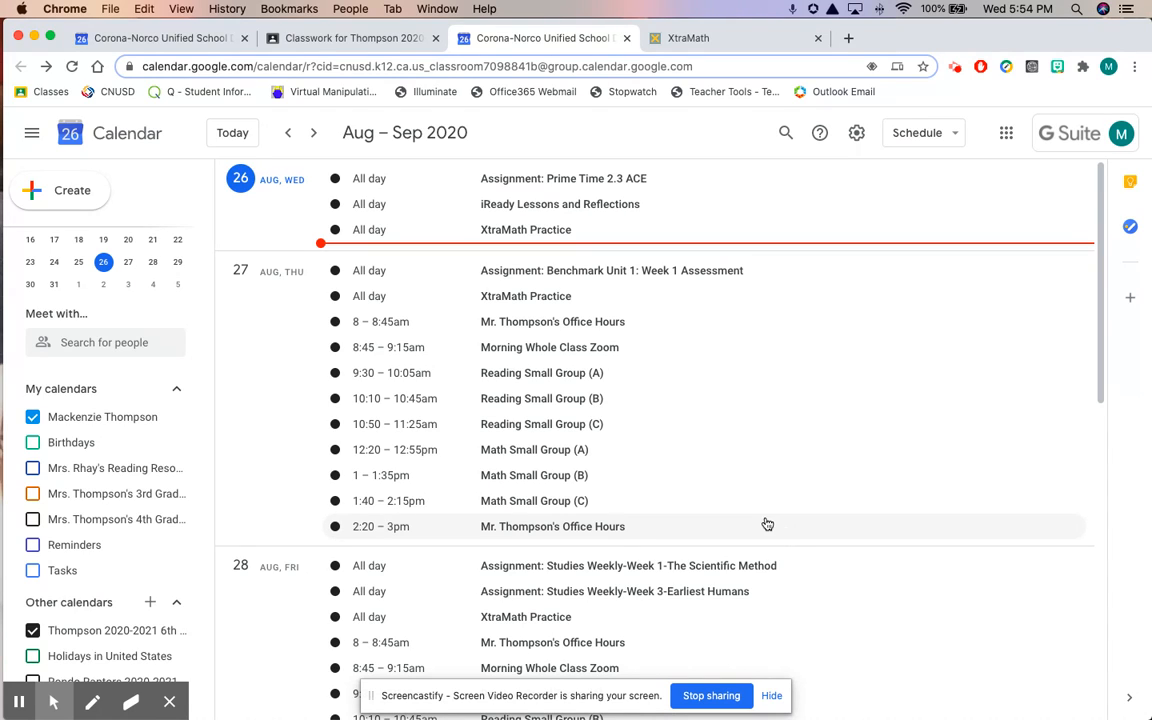